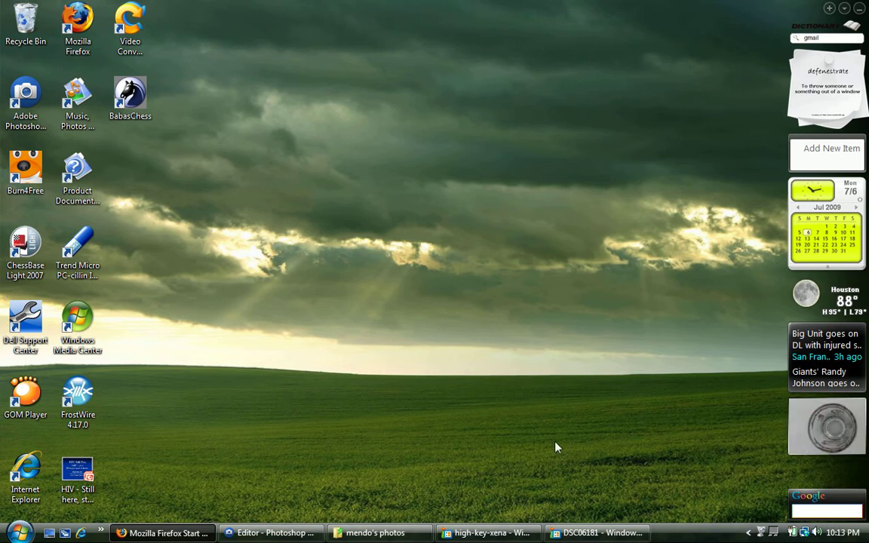
pyautogui.moveTo(597, 532)
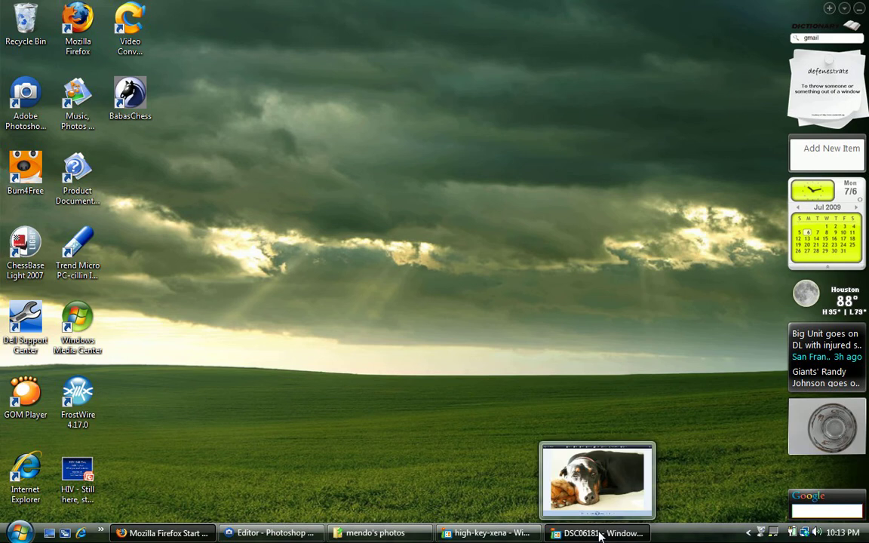
# View the original DSC06181 dog photo, then the finished high-key-xena example.
pyautogui.click(600, 533)
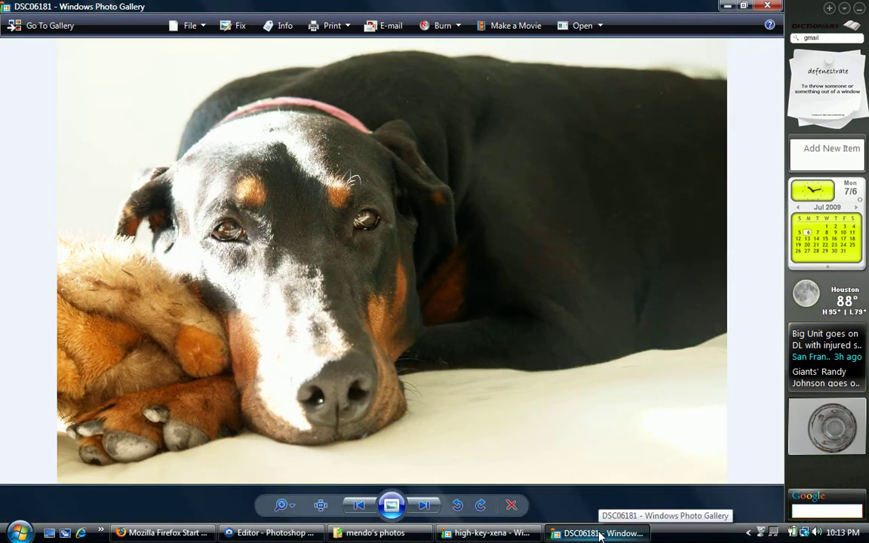
pyautogui.moveTo(488, 533)
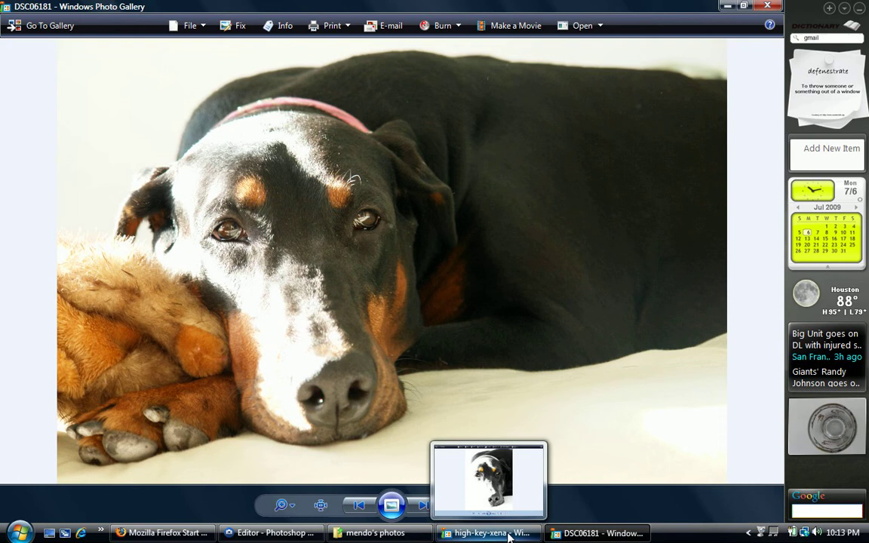
pyautogui.click(486, 532)
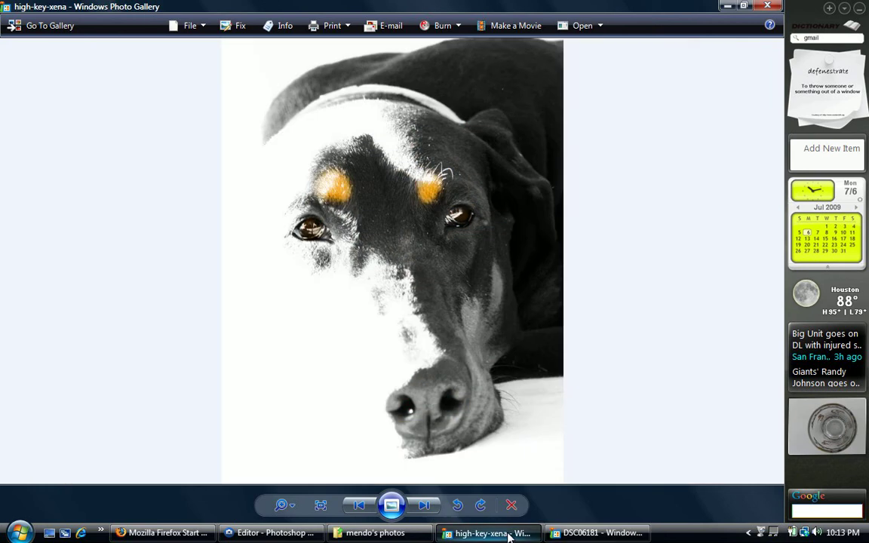
pyautogui.moveTo(490, 533)
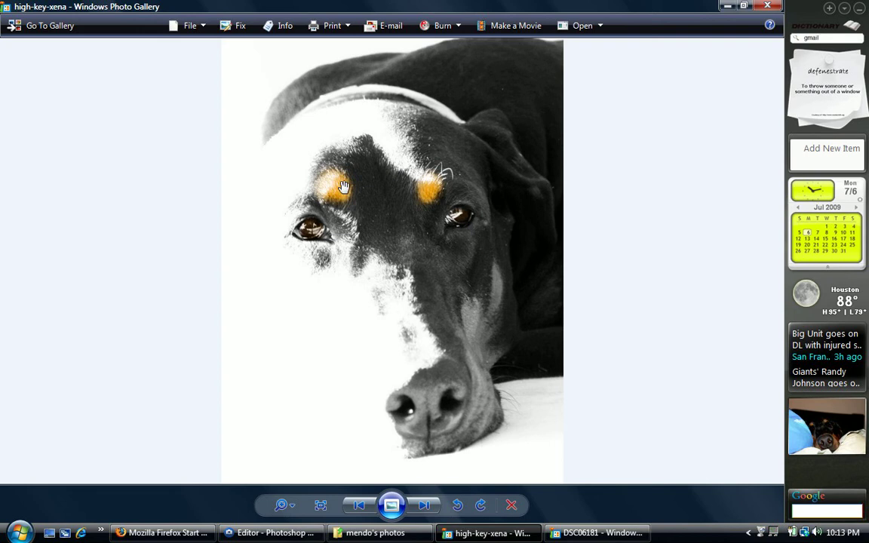
pyautogui.moveTo(583, 471)
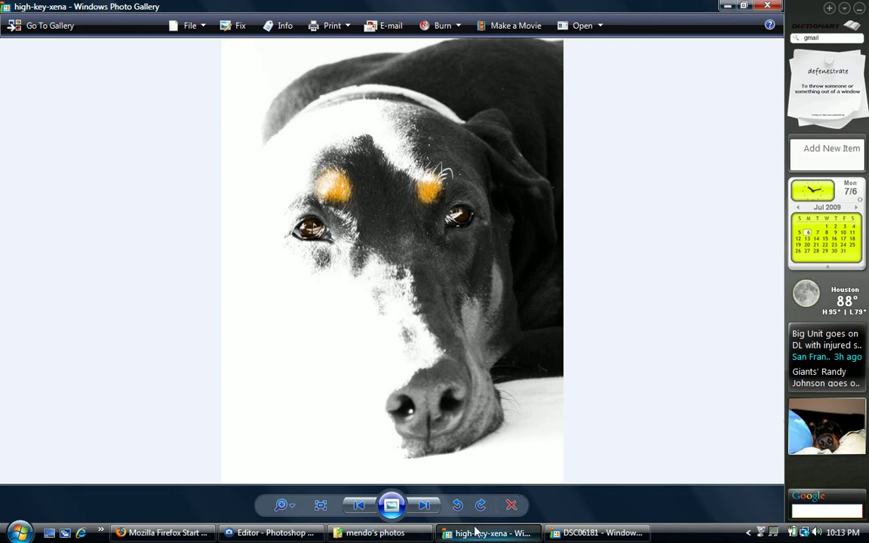
# Open DSC06181 from the mendo's photos folder in the Photoshop Elements Editor.
pyautogui.click(271, 533)
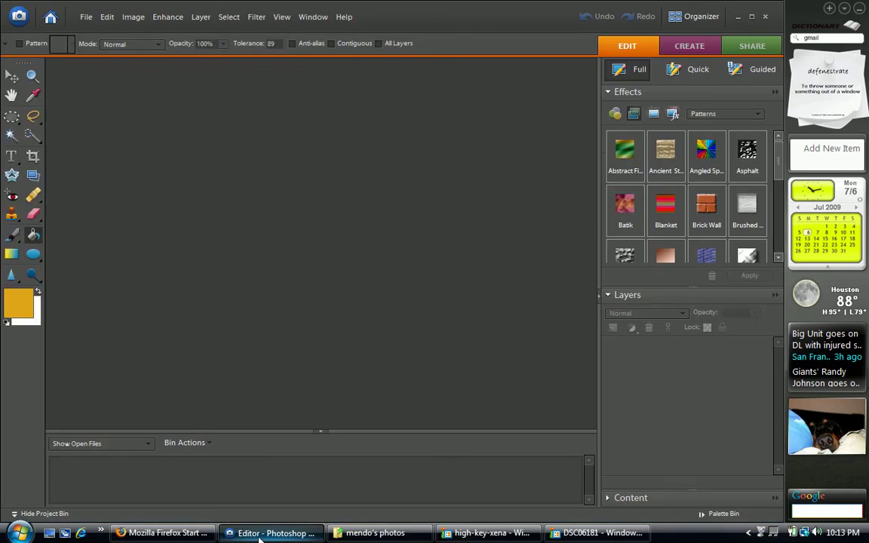
pyautogui.moveTo(375, 532)
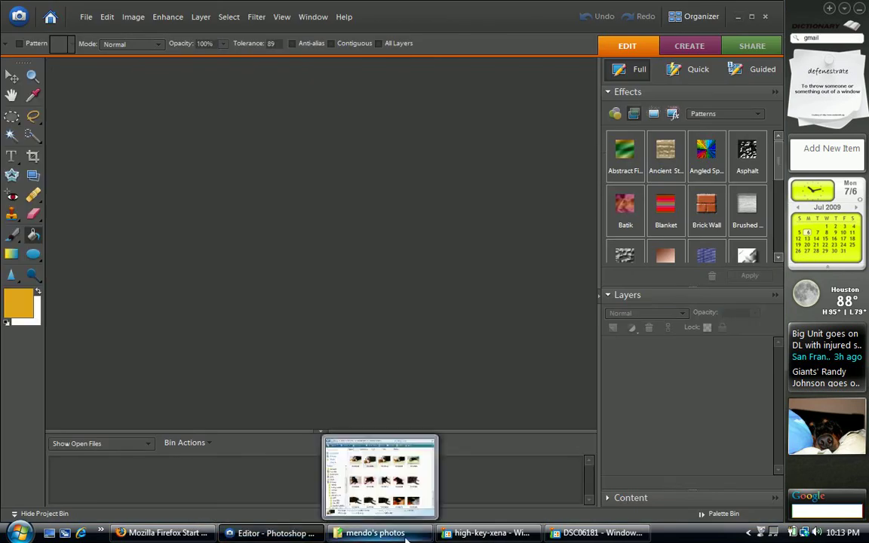
pyautogui.click(375, 533)
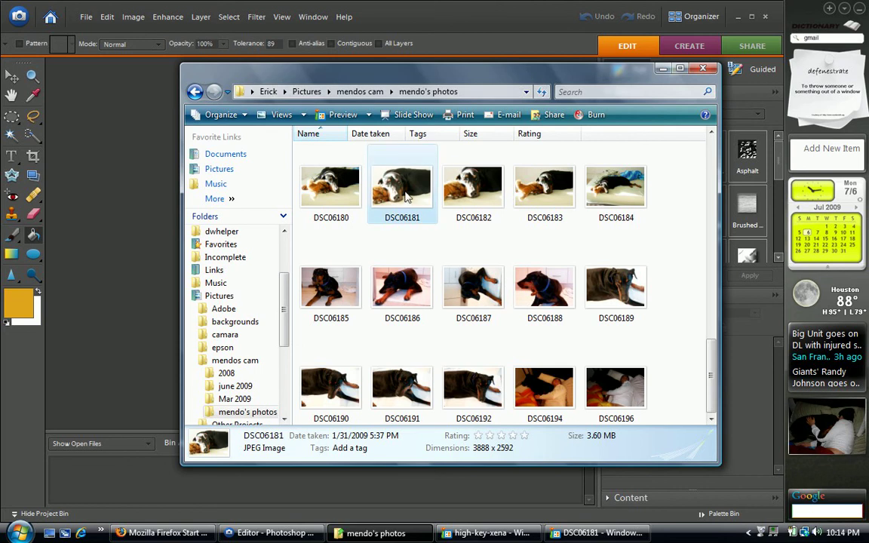
pyautogui.moveTo(401, 187)
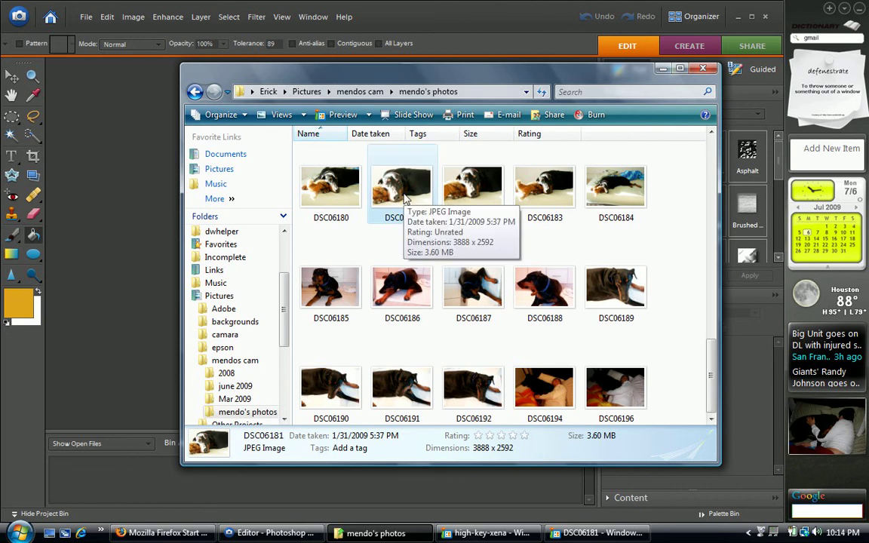
pyautogui.moveTo(136, 191)
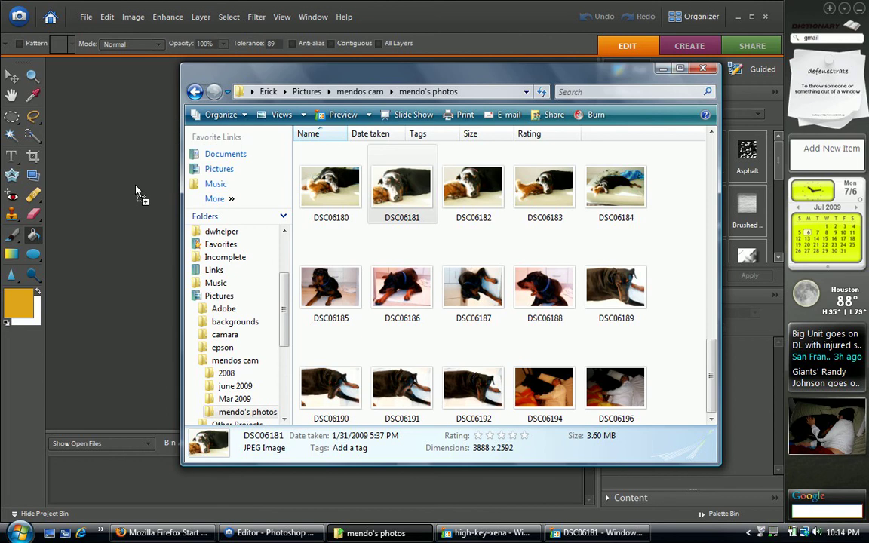
pyautogui.doubleClick(401, 186)
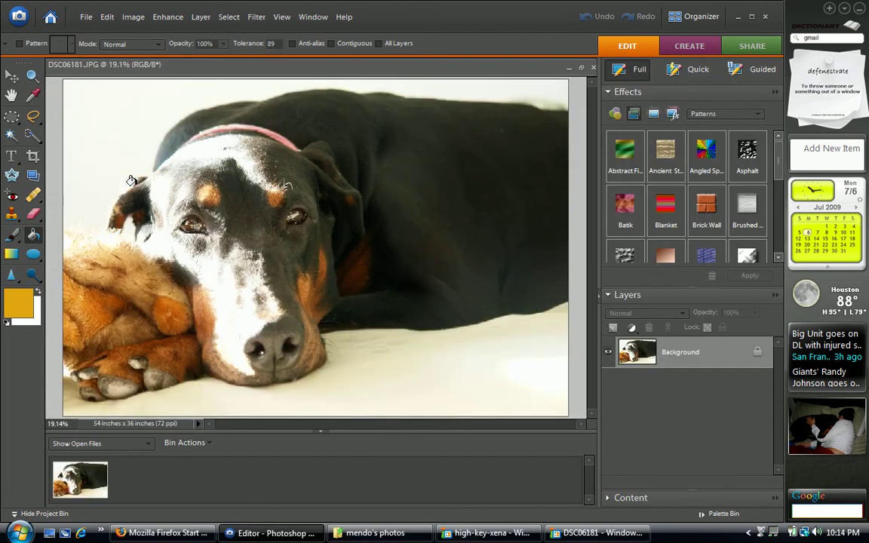
# Apply Color Curves with maximum highlights and midtone brightness, and slightly lower midtone contrast.
pyautogui.click(167, 17)
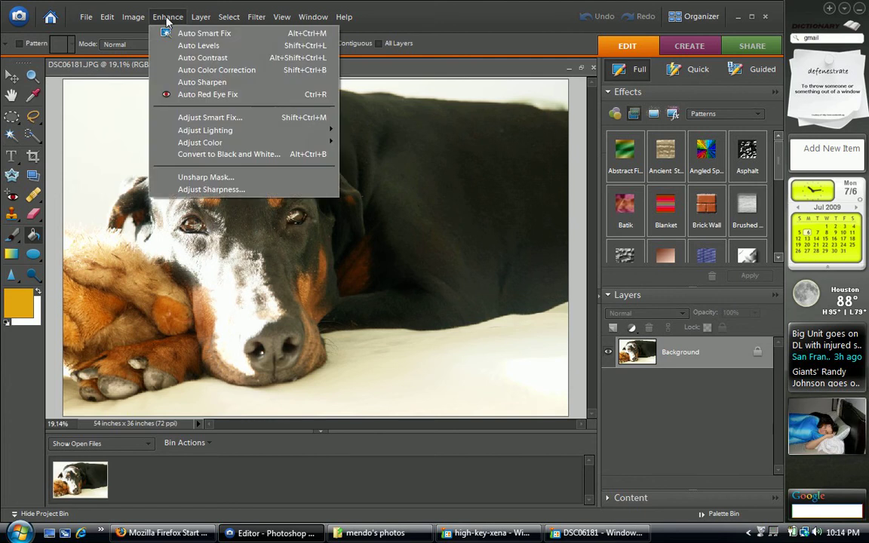
pyautogui.moveTo(216, 69)
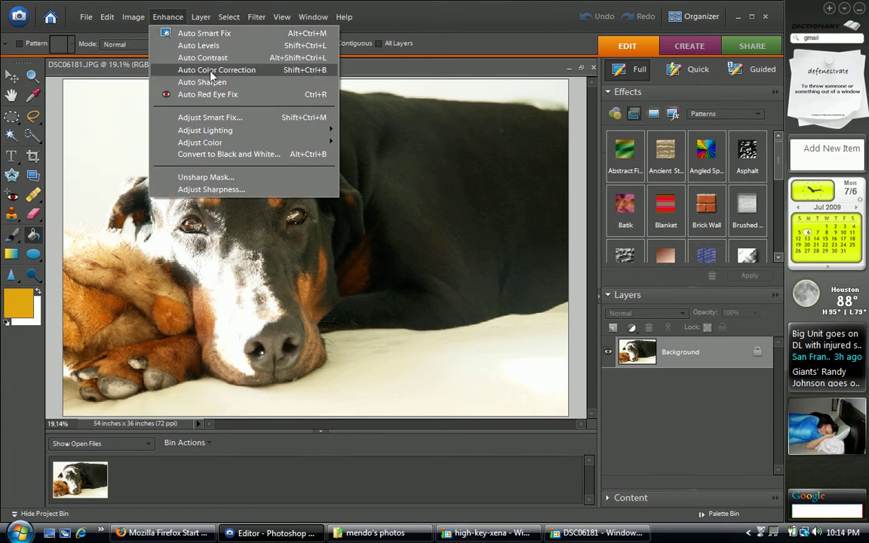
pyautogui.moveTo(200, 142)
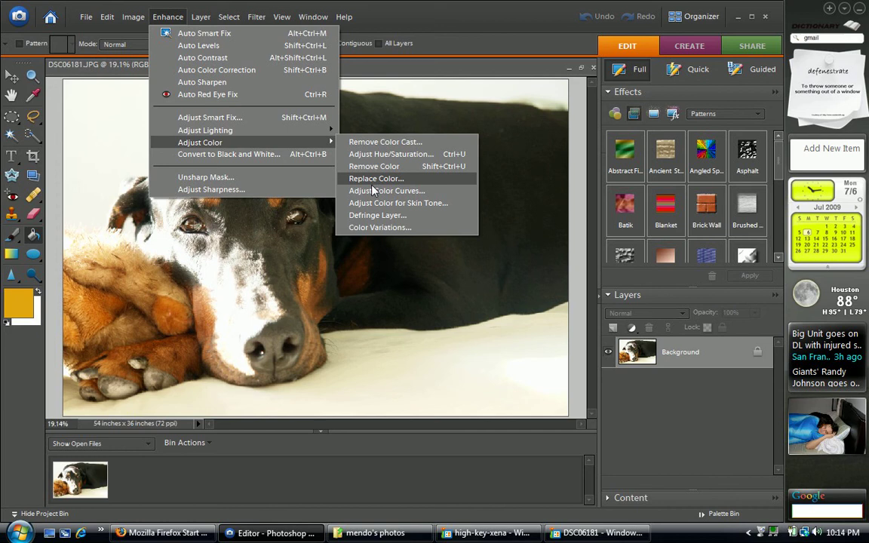
pyautogui.click(386, 190)
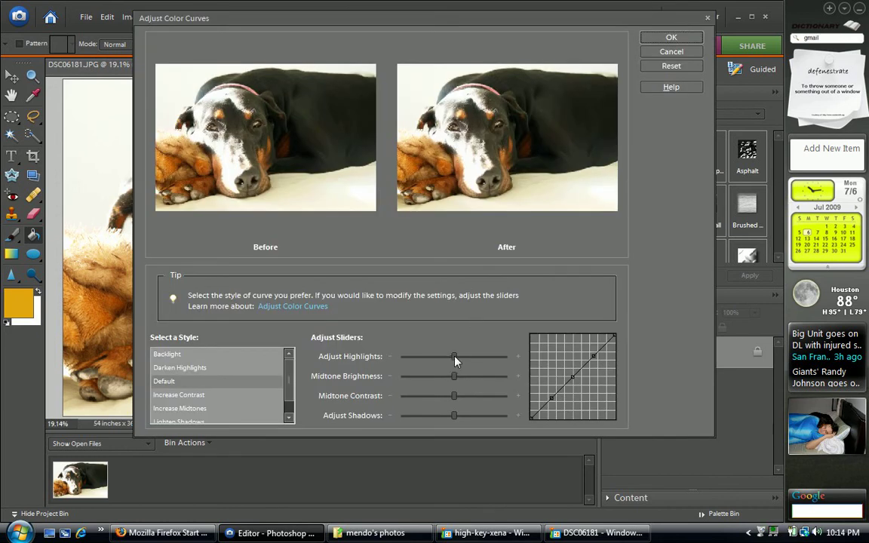
pyautogui.moveTo(454, 356); pyautogui.dragTo(506, 356)
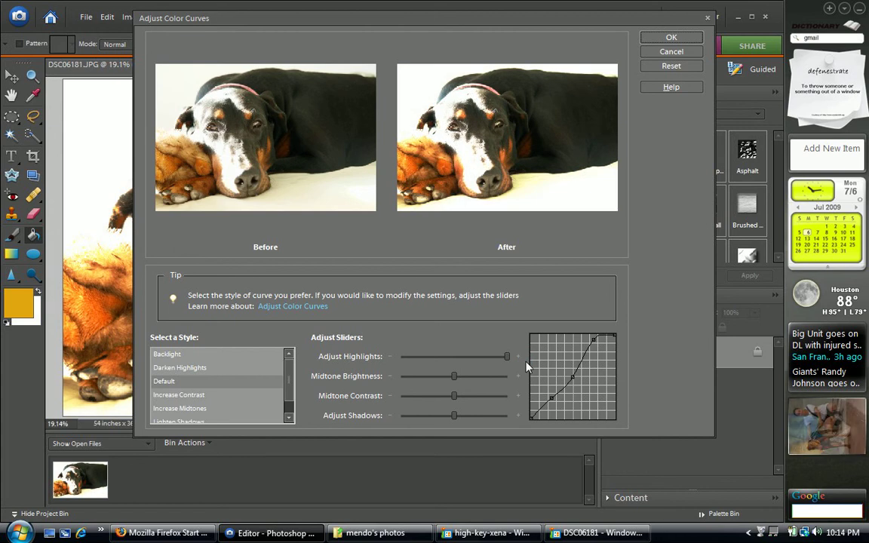
pyautogui.moveTo(434, 389)
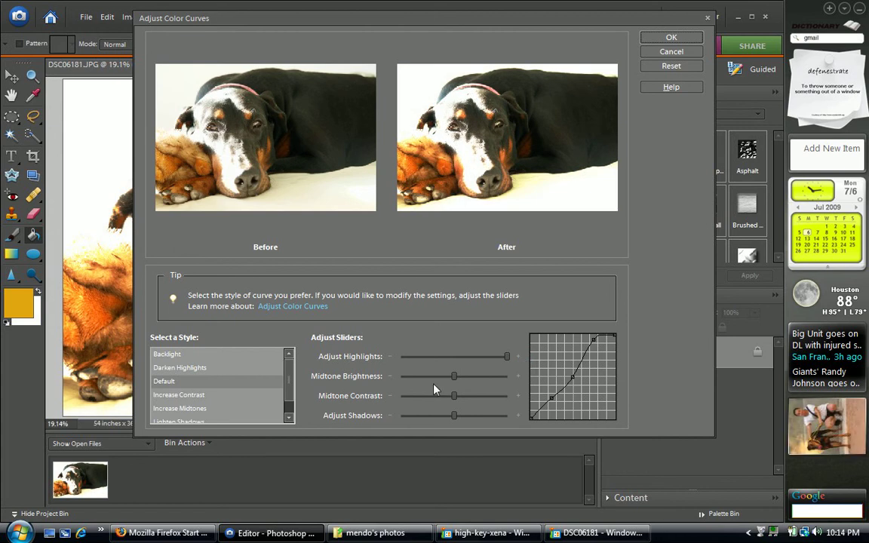
pyautogui.moveTo(454, 376); pyautogui.dragTo(506, 376)
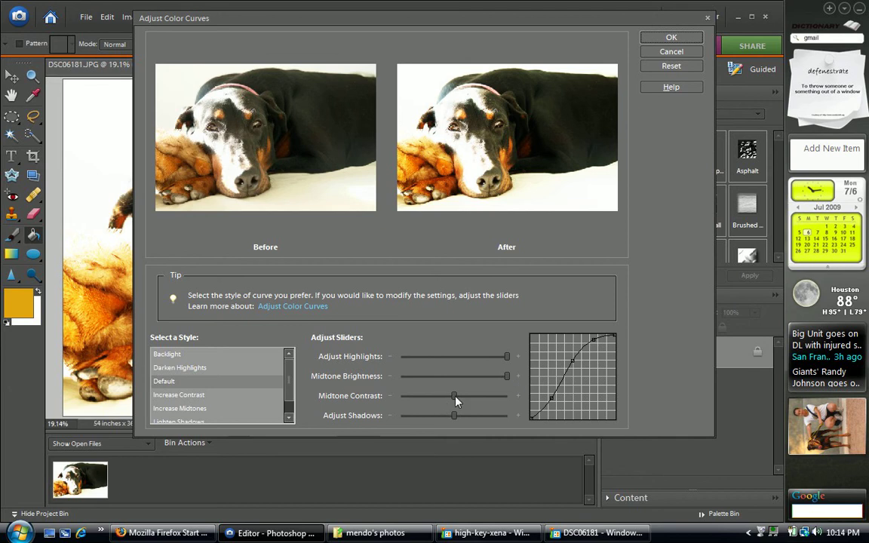
pyautogui.moveTo(454, 395)
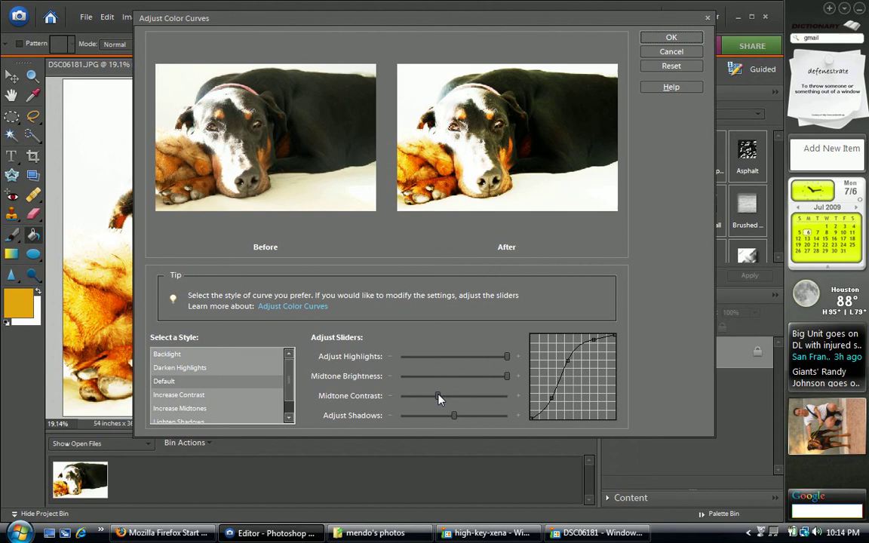
pyautogui.moveTo(453, 395); pyautogui.dragTo(437, 395)
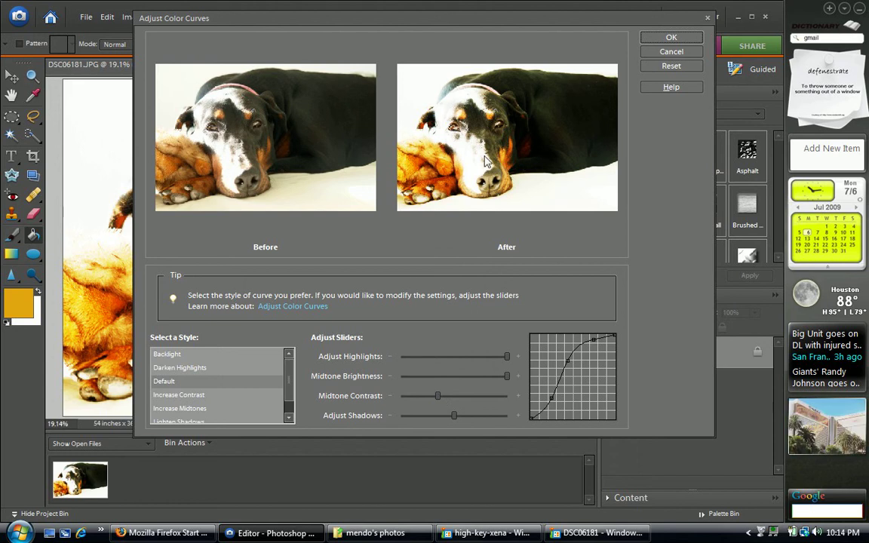
pyautogui.moveTo(571, 186)
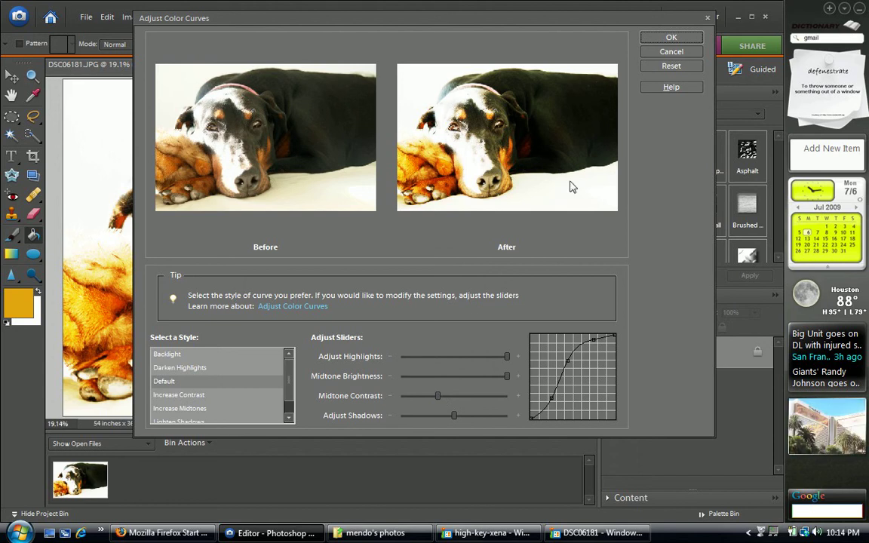
pyautogui.click(670, 37)
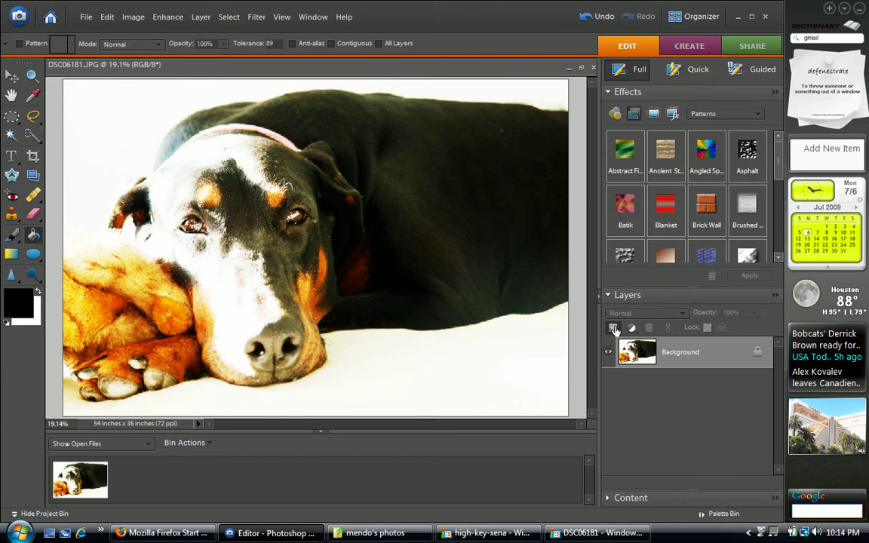
# Create a new empty Layer 1 and choose the Lasso tool for the eyes.
pyautogui.click(613, 327)
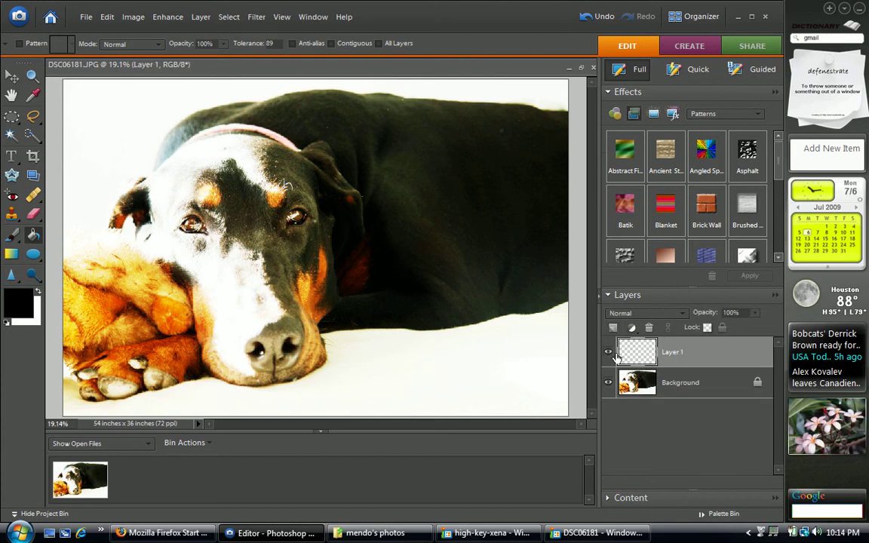
pyautogui.click(32, 76)
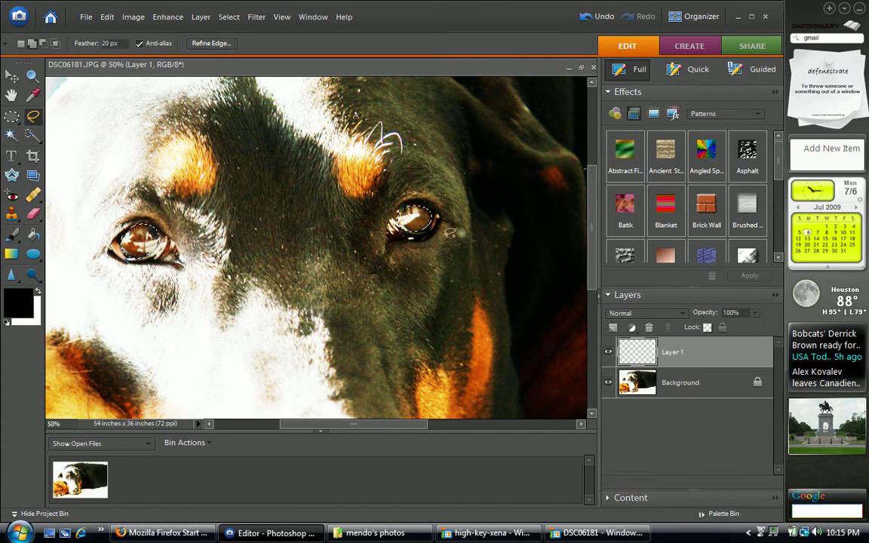
pyautogui.moveTo(58, 249)
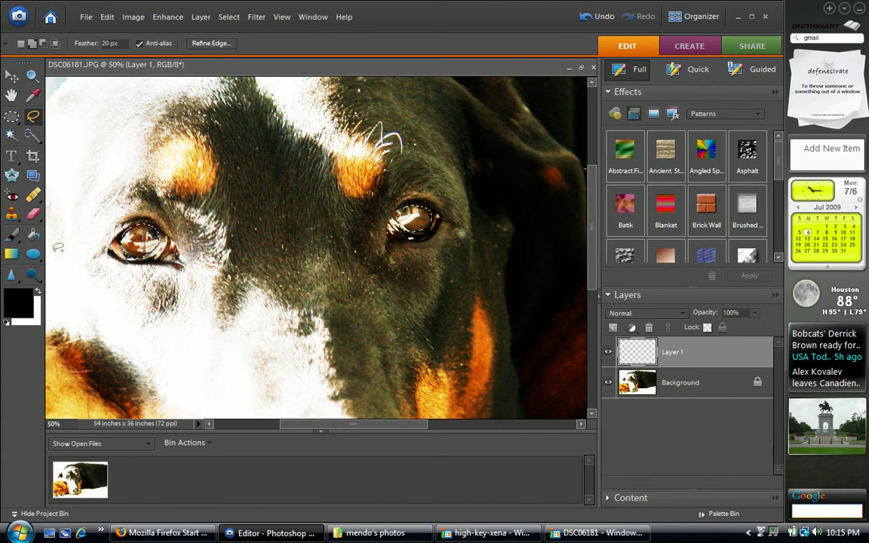
pyautogui.moveTo(33, 236)
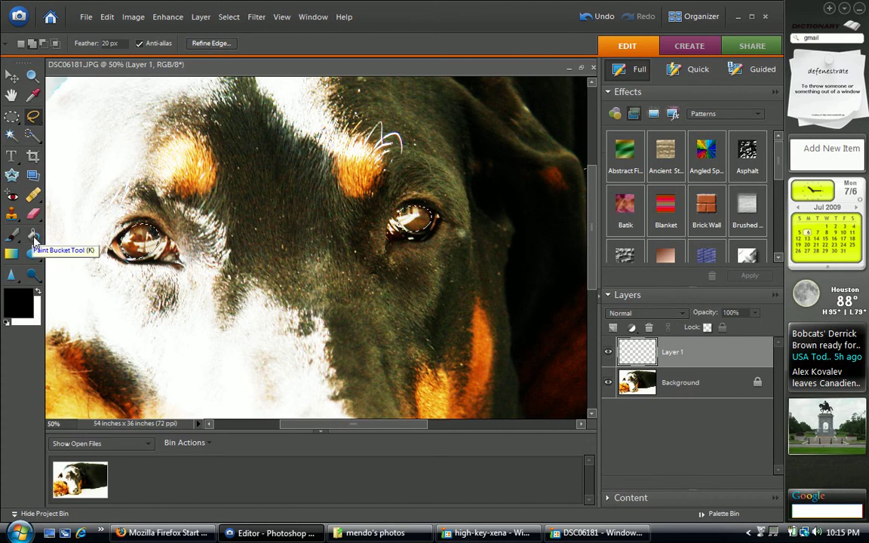
# Fill the eye selection on Layer 1 with dark brown #663c0a, blended in Overlay mode.
pyautogui.click(33, 236)
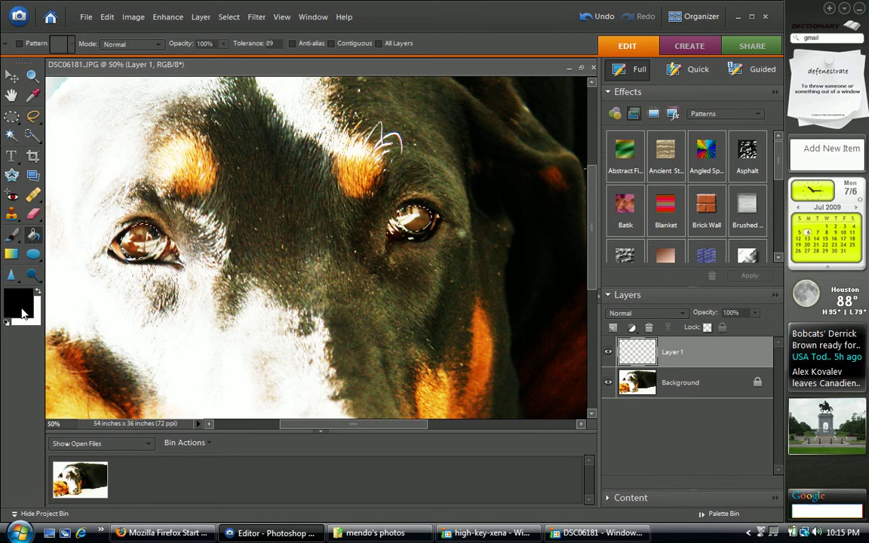
pyautogui.click(18, 301)
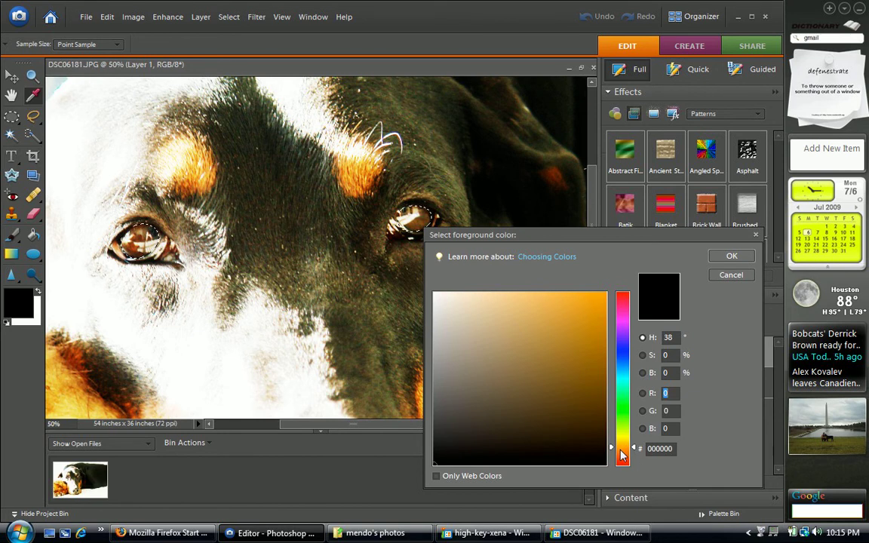
pyautogui.click(588, 396)
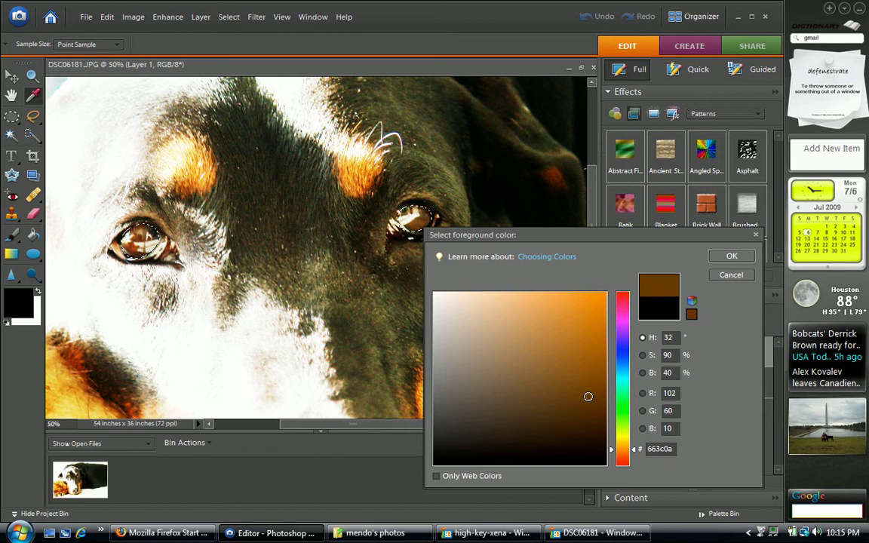
pyautogui.moveTo(655, 309)
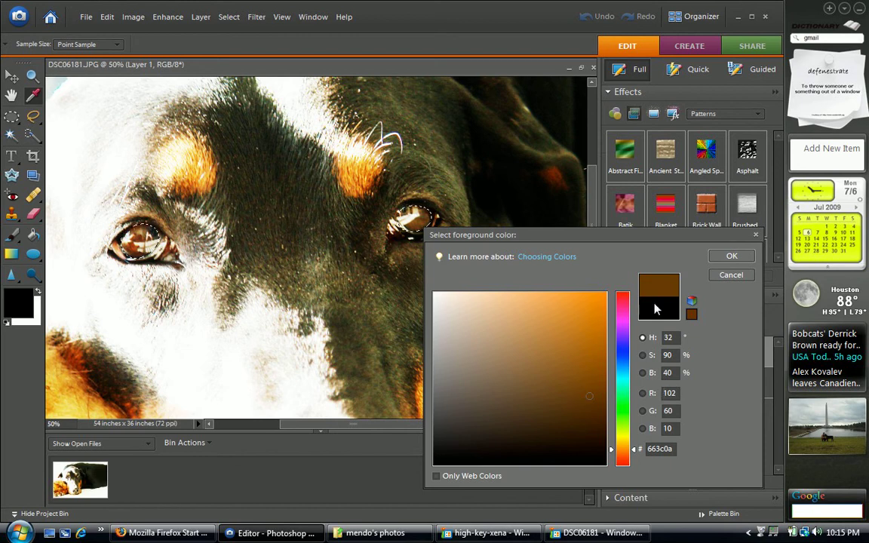
pyautogui.moveTo(730, 256)
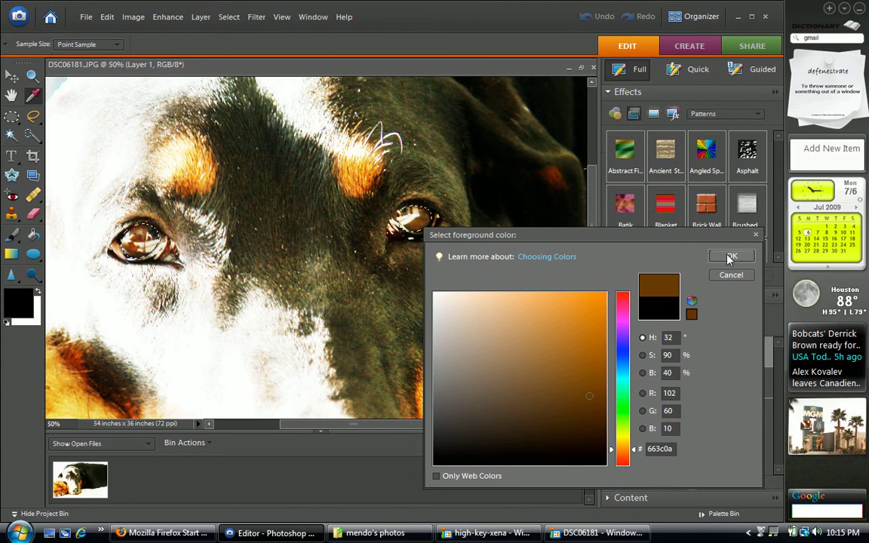
pyautogui.click(730, 257)
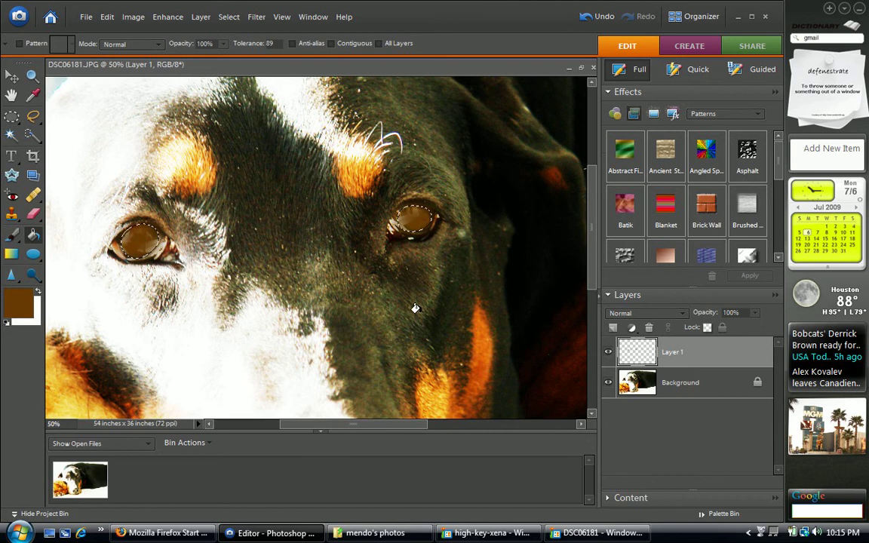
pyautogui.click(645, 312)
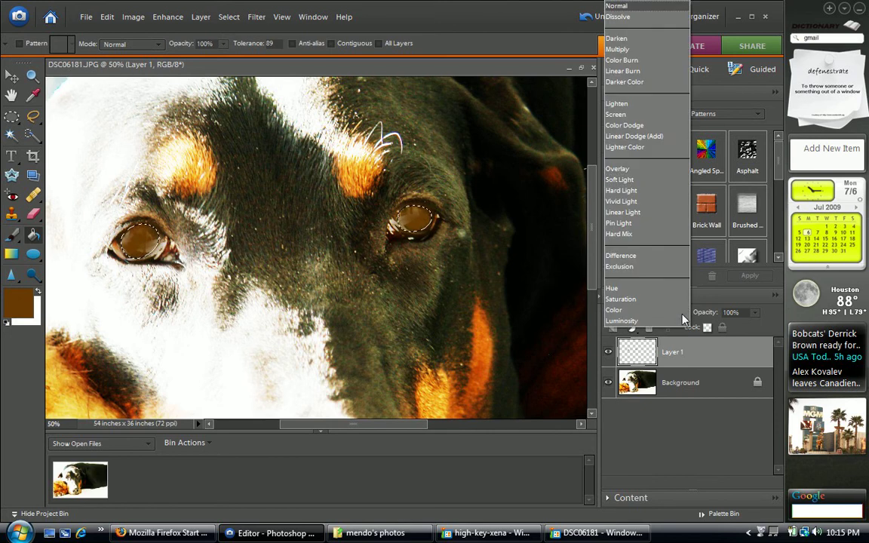
pyautogui.click(616, 168)
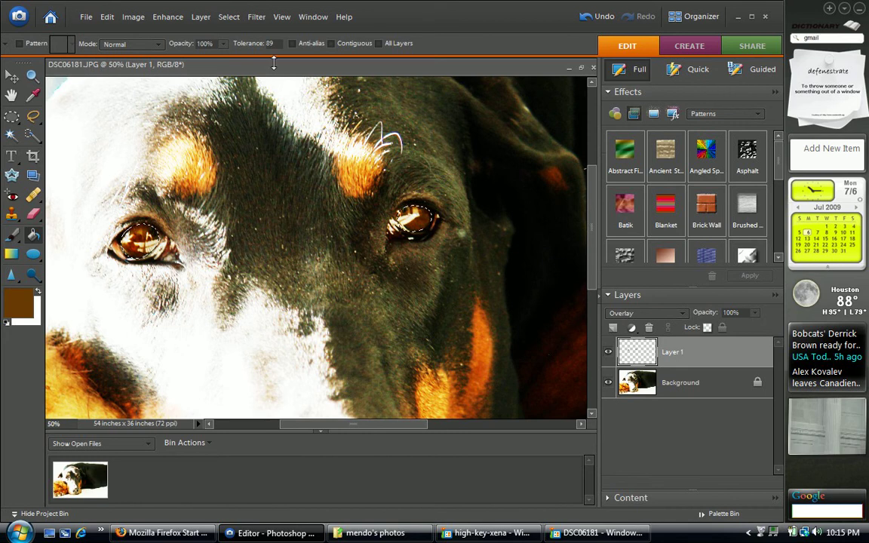
pyautogui.click(229, 16)
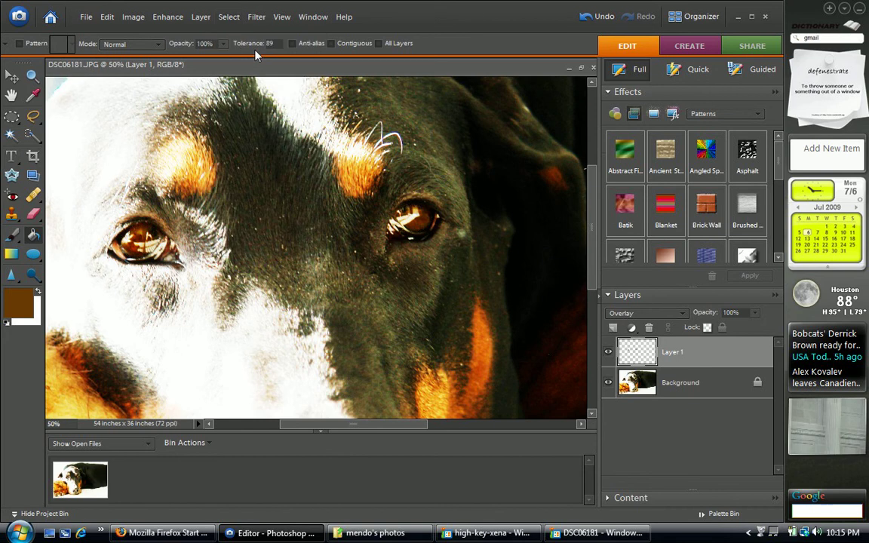
pyautogui.moveTo(614, 327)
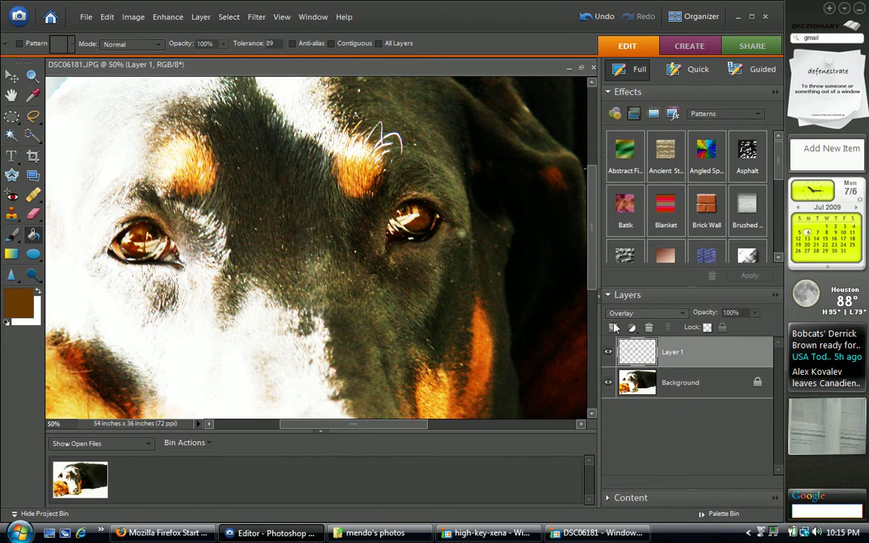
# Add a new Layer 2 and switch to the 20 px feathered Lasso tool.
pyautogui.click(611, 326)
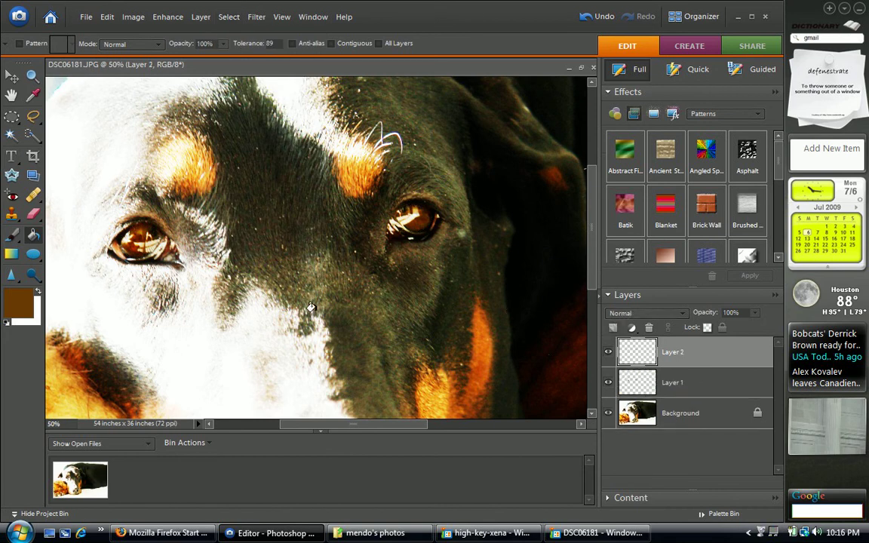
pyautogui.moveTo(33, 117)
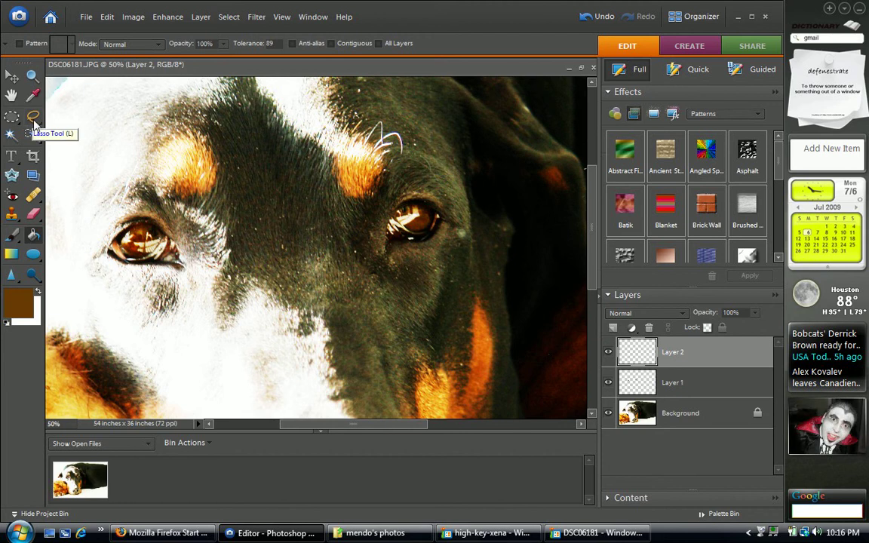
pyautogui.click(33, 116)
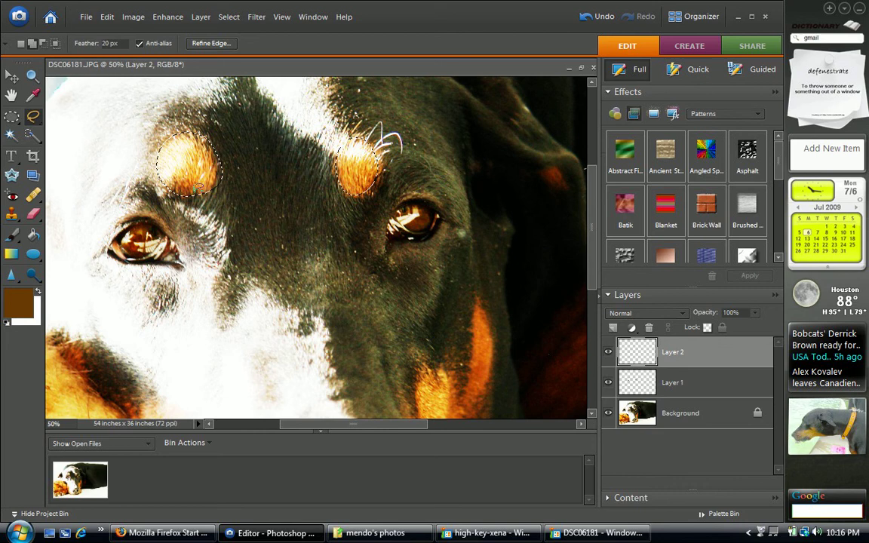
# Fill the eyebrow spots on Layer 2 with golden tan #e0a619, blended as Overlay.
pyautogui.click(33, 236)
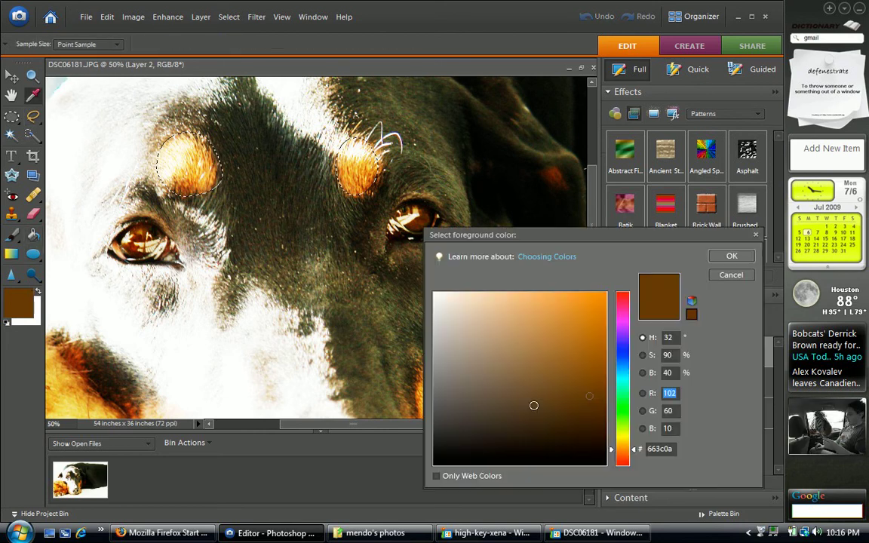
pyautogui.click(578, 318)
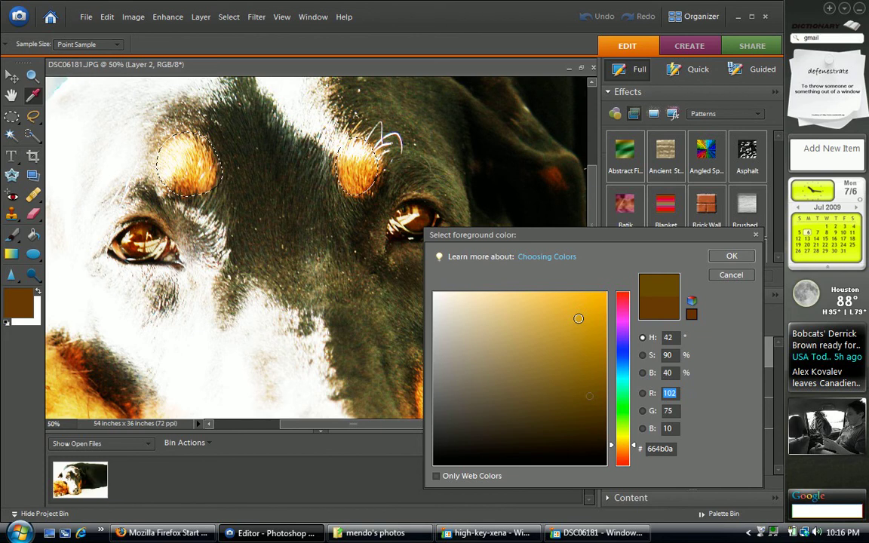
pyautogui.click(587, 312)
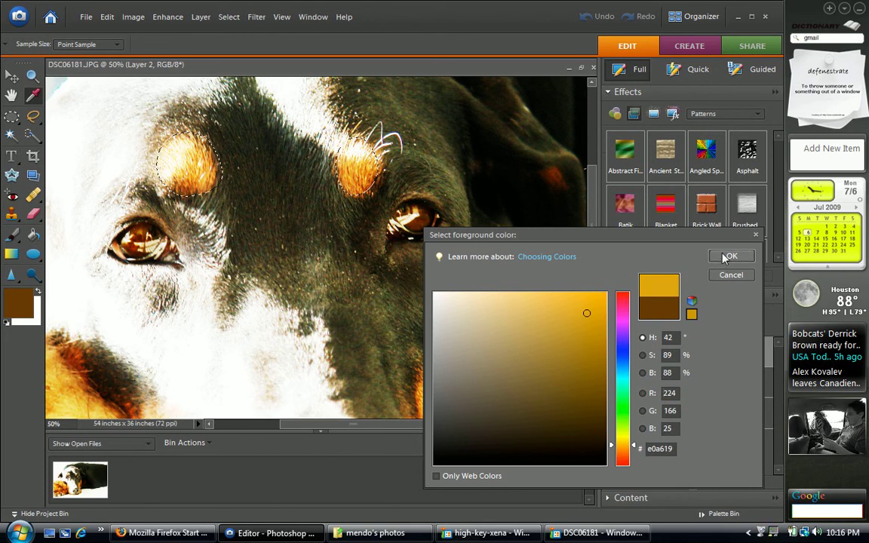
pyautogui.click(729, 256)
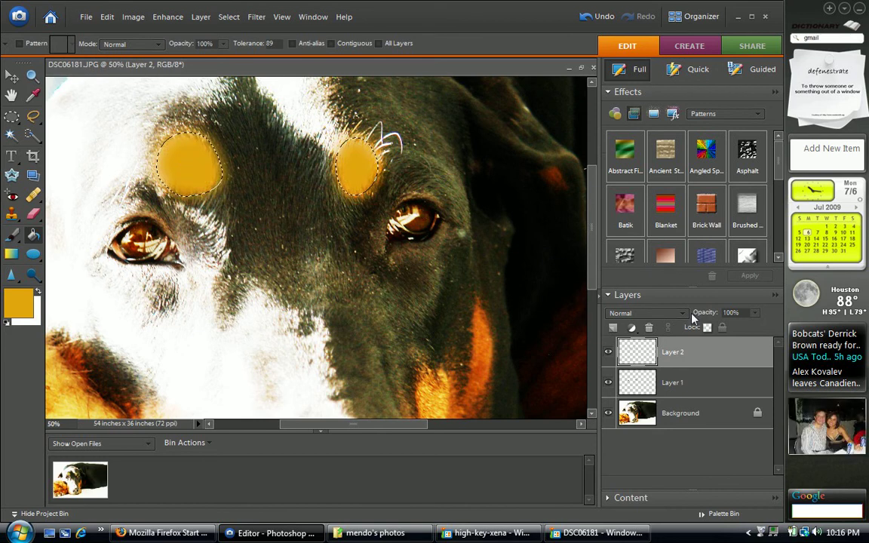
pyautogui.click(645, 312)
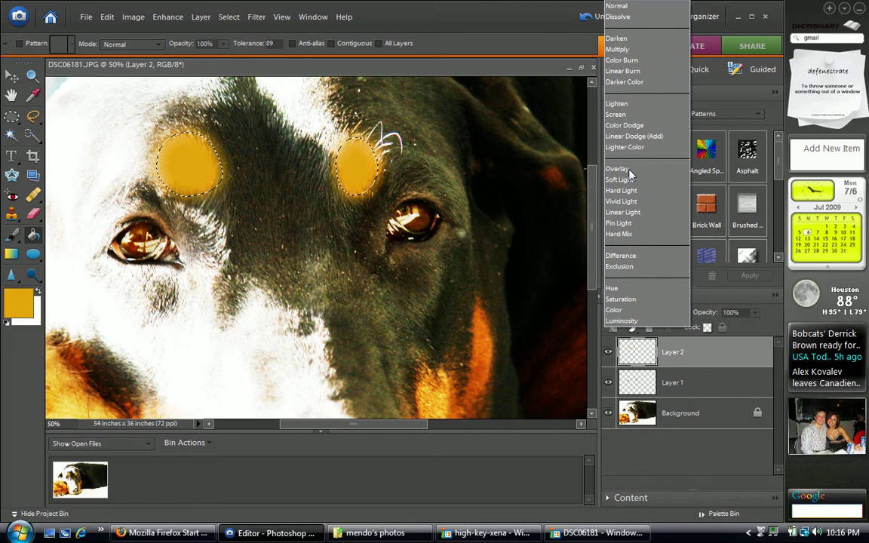
pyautogui.click(618, 168)
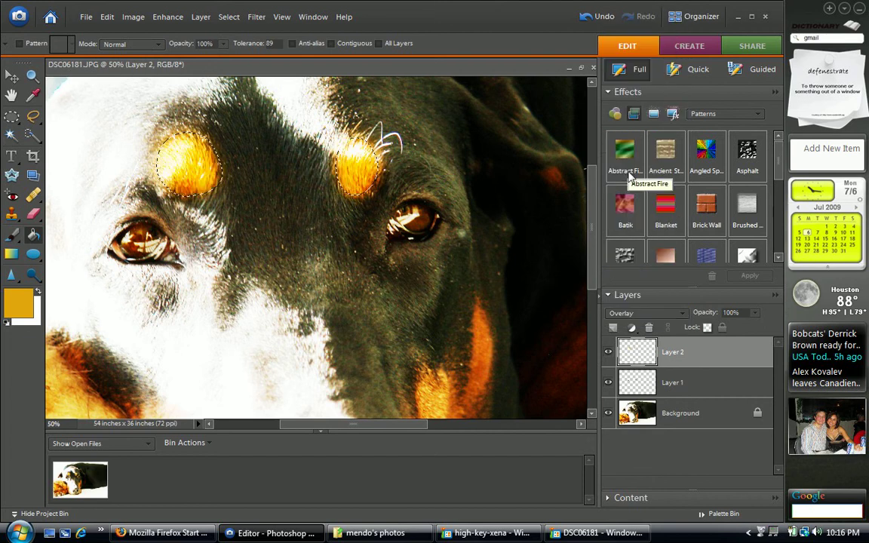
pyautogui.moveTo(637, 412)
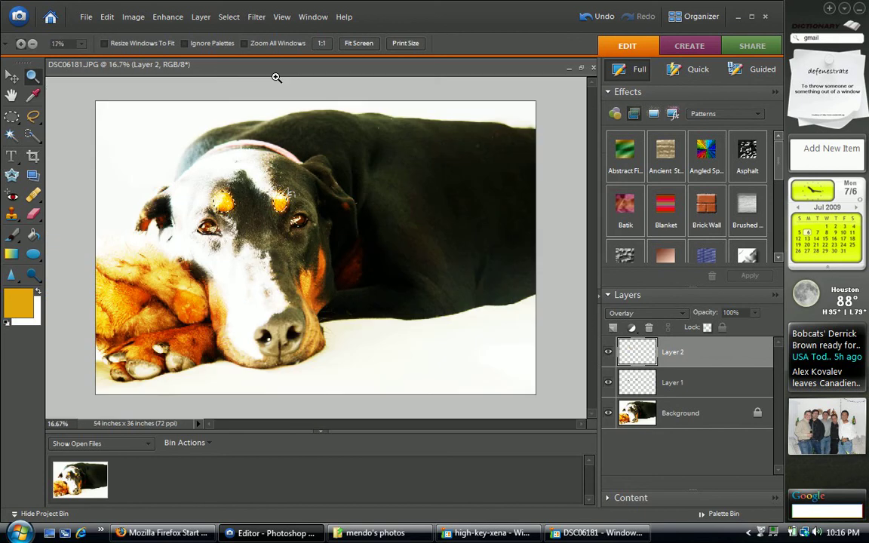
# Deselect the eyebrow spots and make the Background layer active.
pyautogui.click(228, 16)
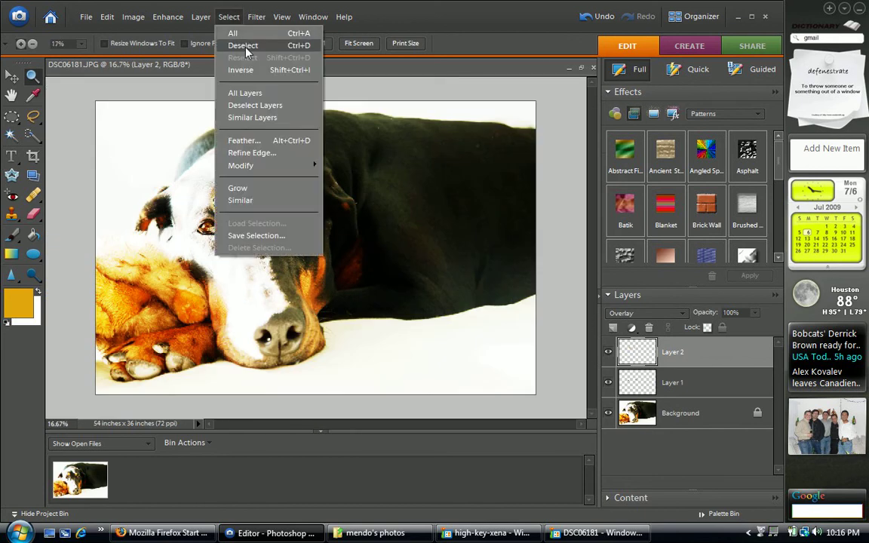
pyautogui.click(243, 45)
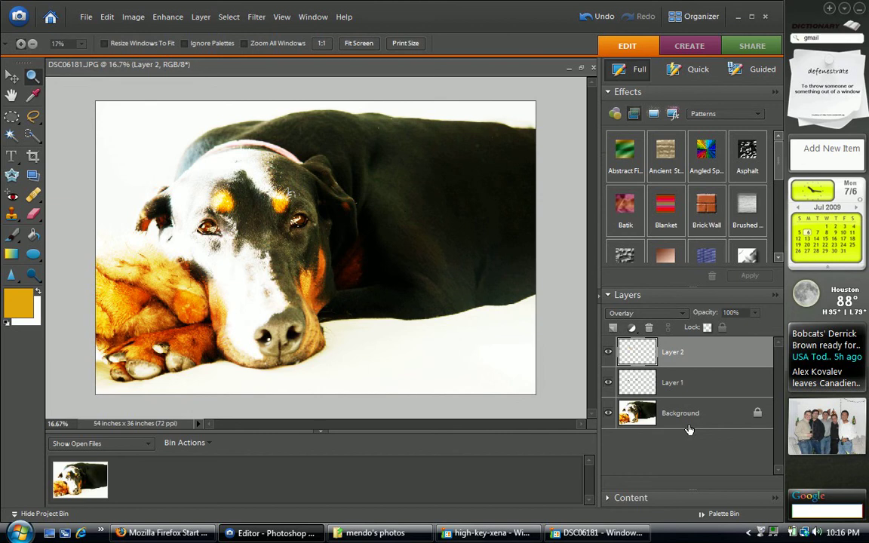
pyautogui.click(679, 412)
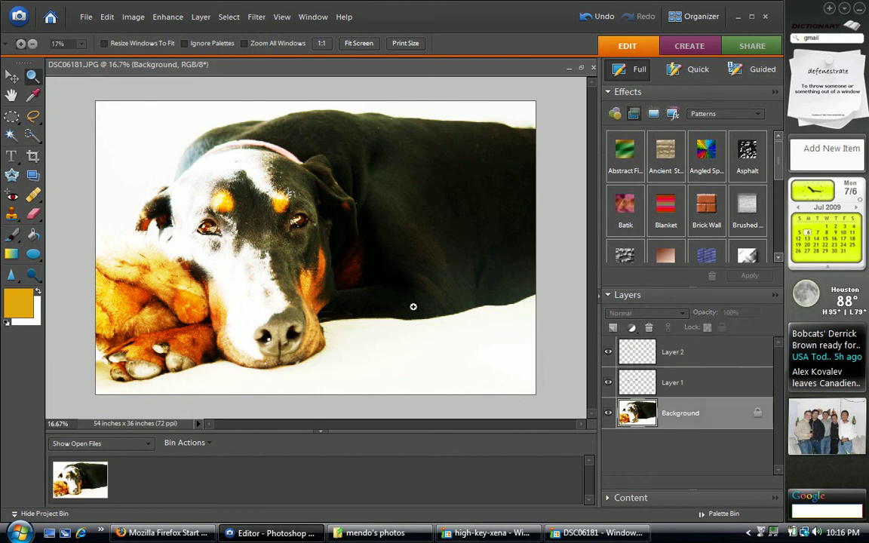
pyautogui.moveTo(56, 336)
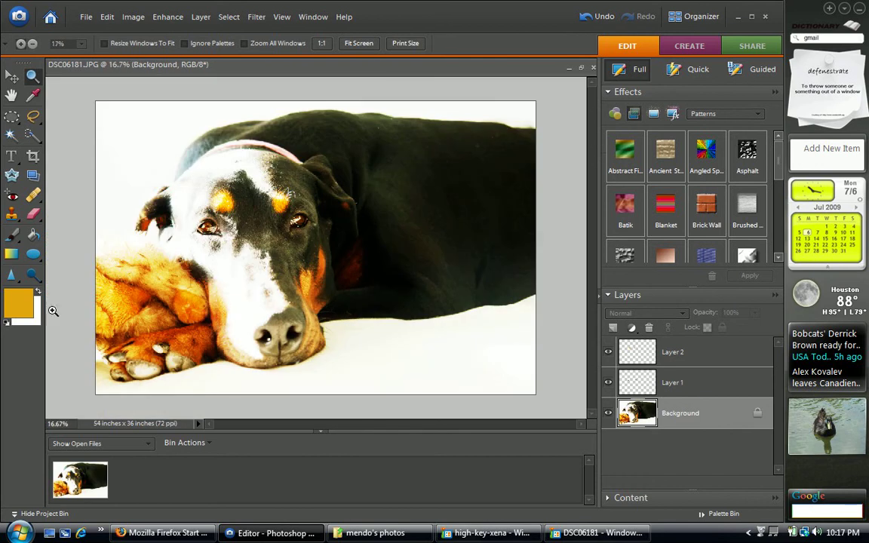
pyautogui.moveTo(16, 161)
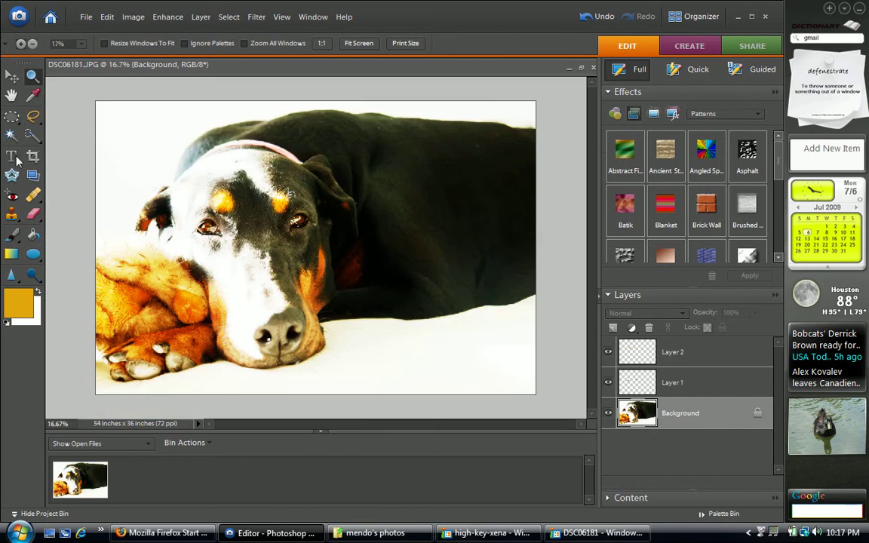
# Set up a white Brush in Vivid Light mode on the Background layer.
pyautogui.click(12, 235)
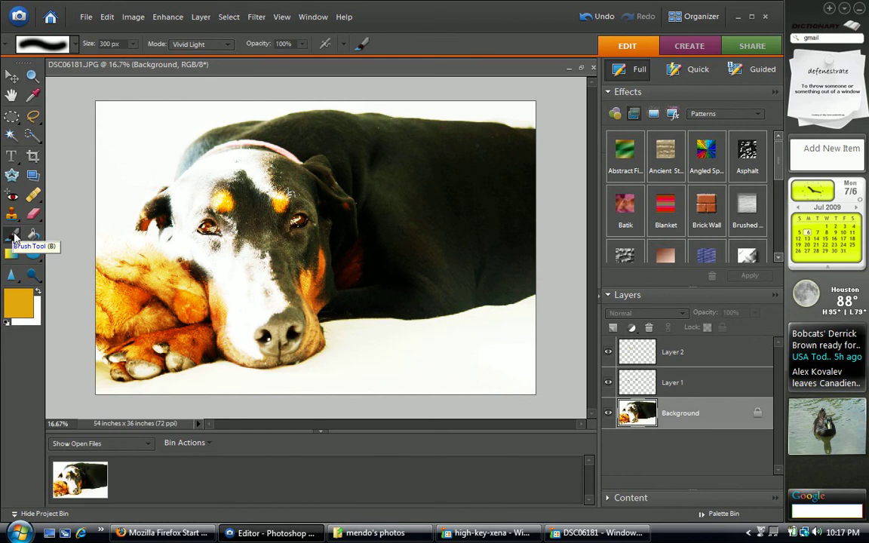
pyautogui.moveTo(40, 324)
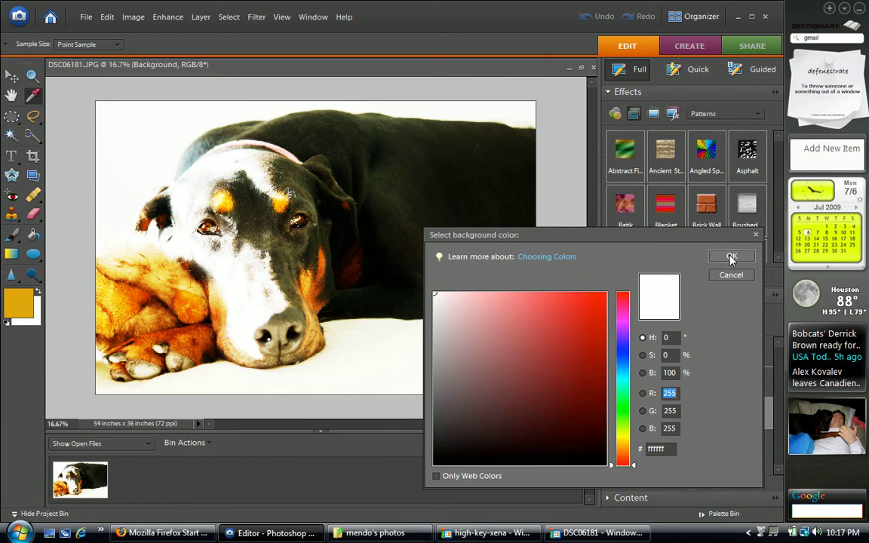
pyautogui.click(730, 257)
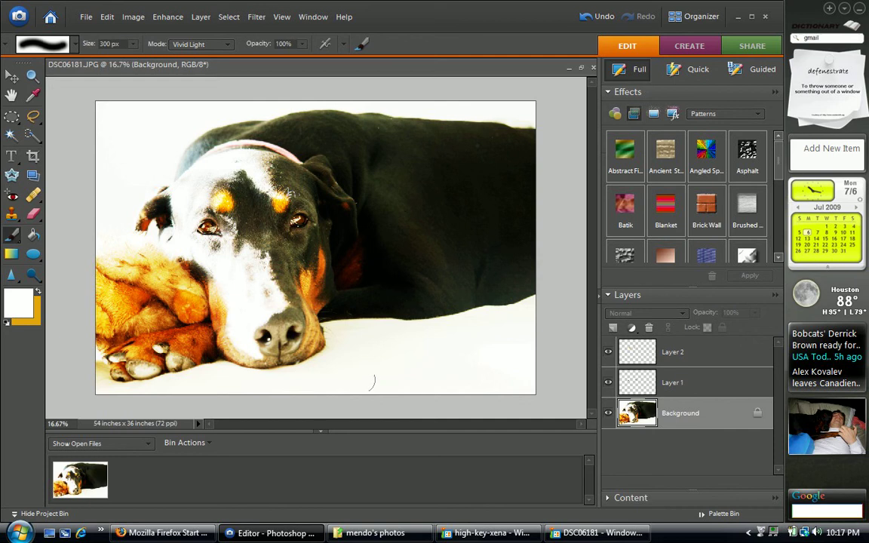
pyautogui.moveTo(123, 202)
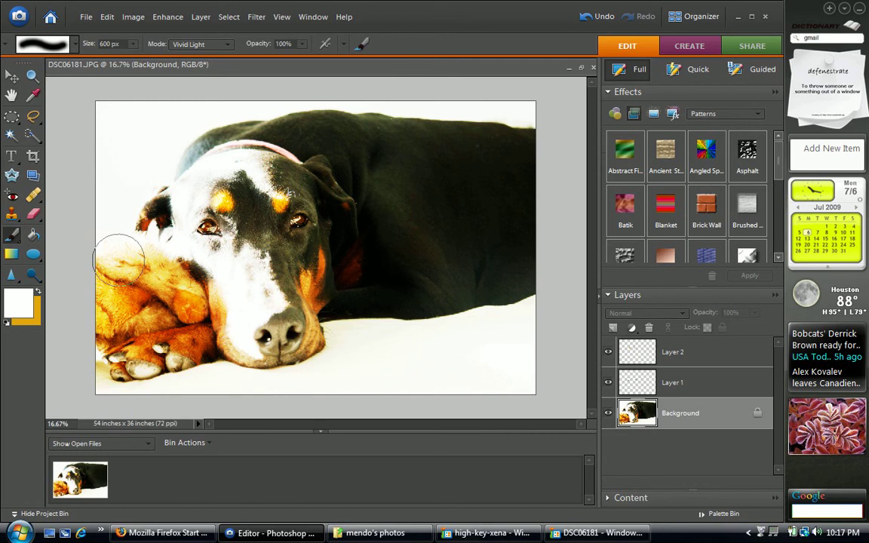
pyautogui.moveTo(115, 245)
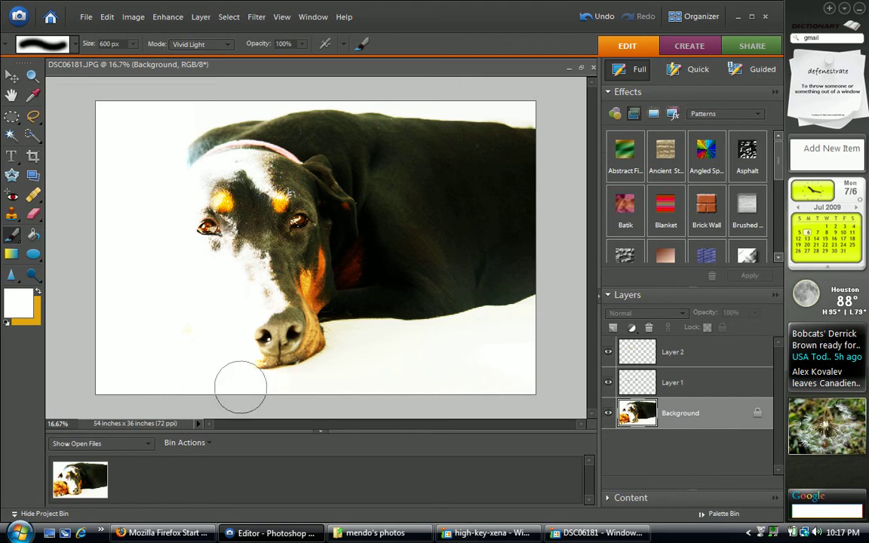
pyautogui.moveTo(184, 366)
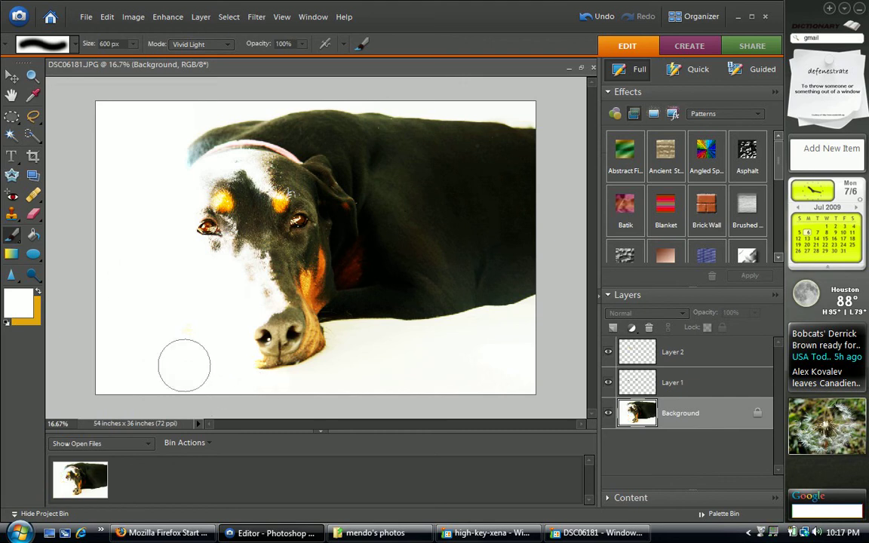
pyautogui.moveTo(157, 141)
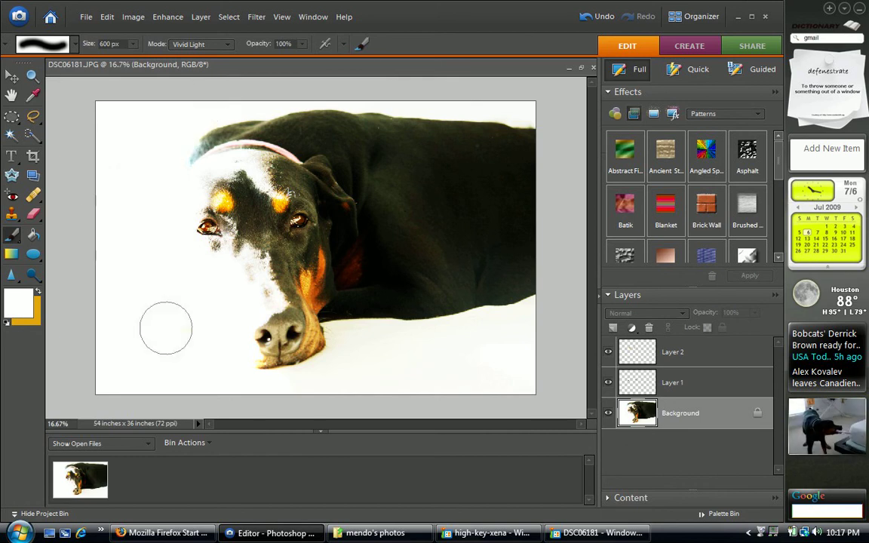
pyautogui.moveTo(96, 221)
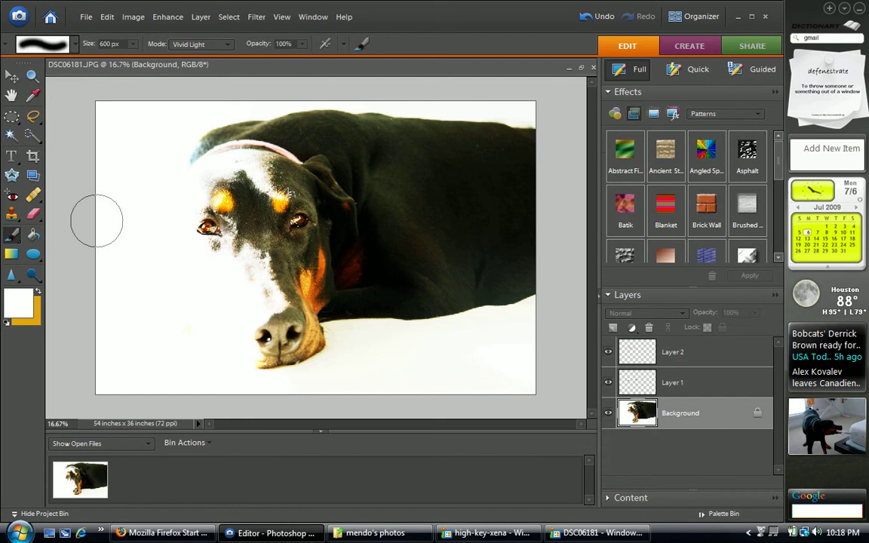
pyautogui.moveTo(136, 183)
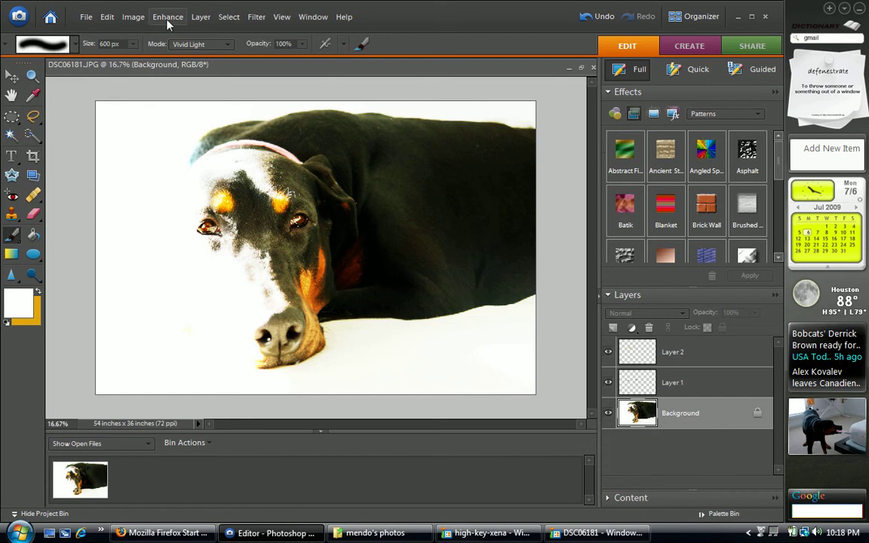
# Apply Remove Color to the Background layer, keeping only the tinted eyes and brows coloured.
pyautogui.click(167, 17)
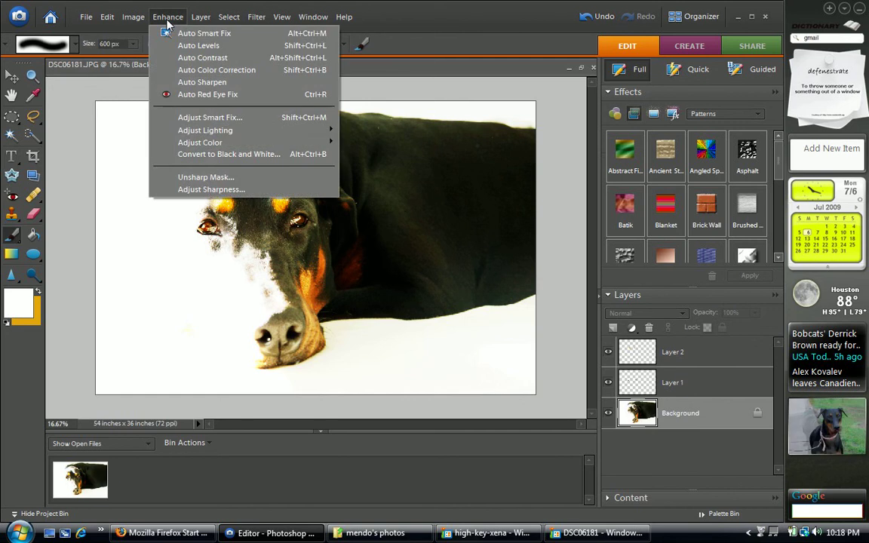
pyautogui.moveTo(200, 142)
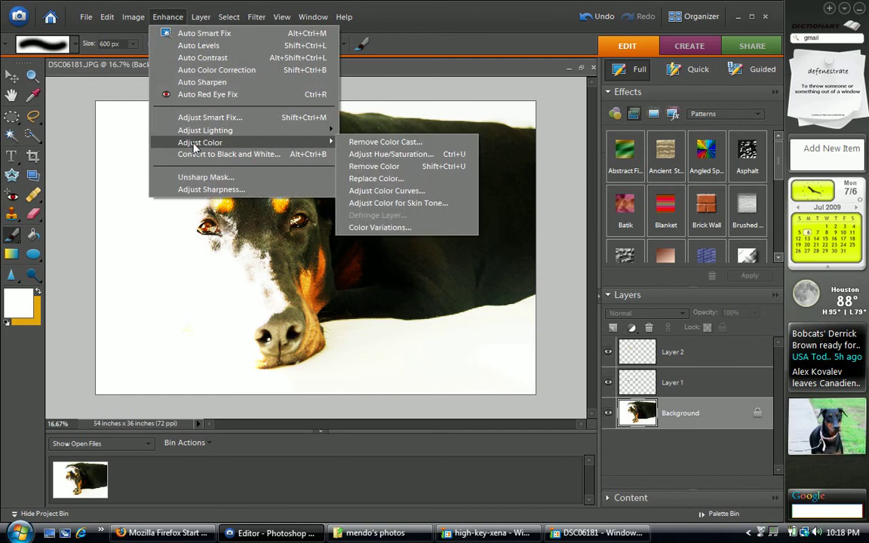
pyautogui.moveTo(362, 166)
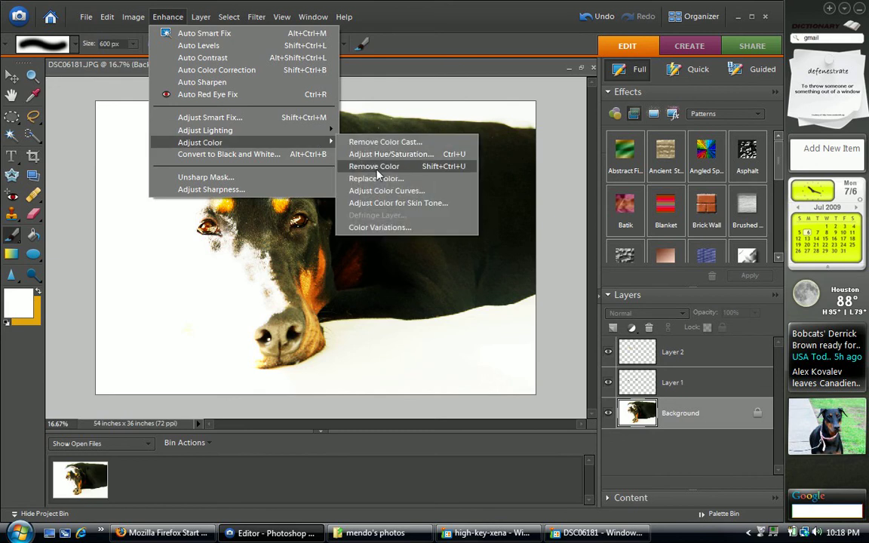
pyautogui.click(374, 166)
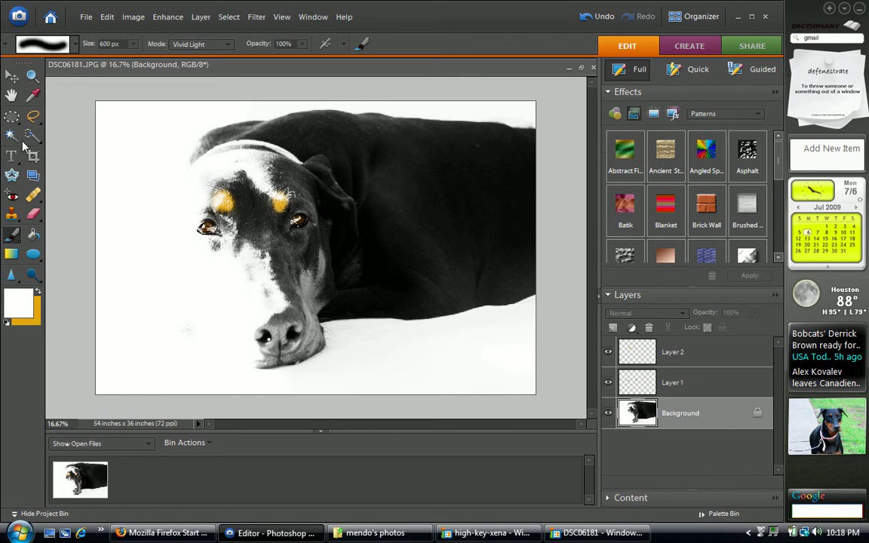
pyautogui.click(33, 156)
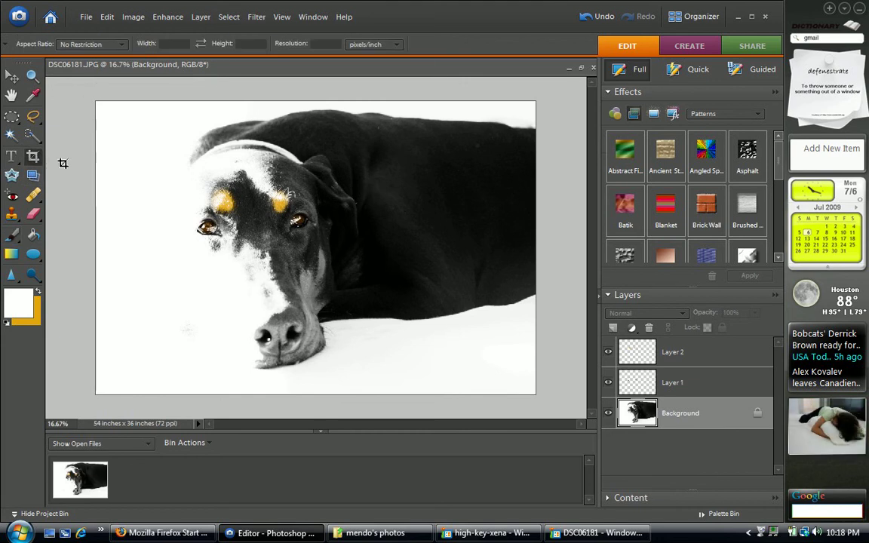
pyautogui.moveTo(89, 91)
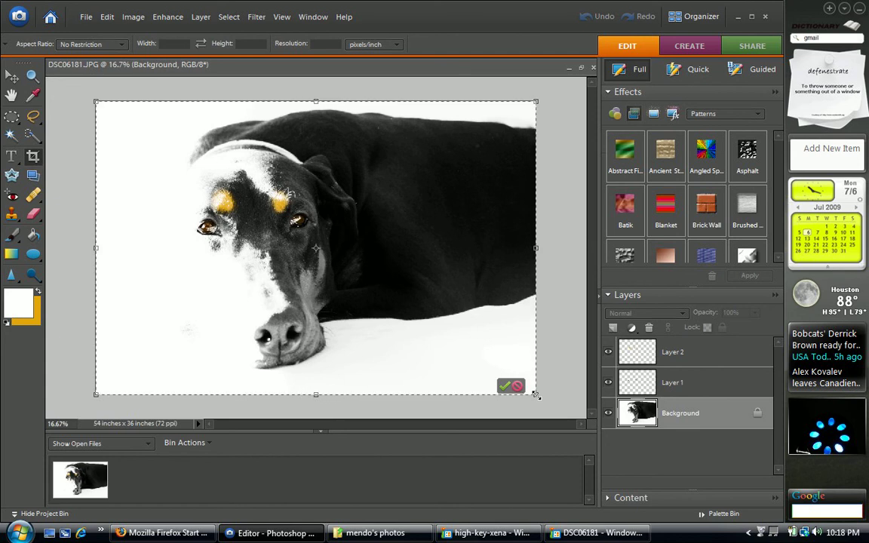
# Crop to a tall portrait framing the dog's head down to its front paws, then commit.
pyautogui.click(507, 386)
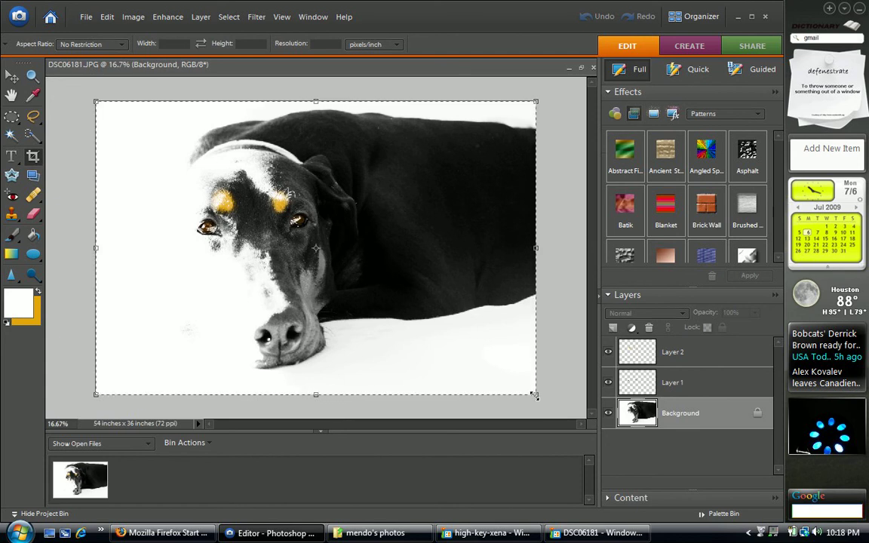
pyautogui.moveTo(535, 395); pyautogui.dragTo(362, 279)
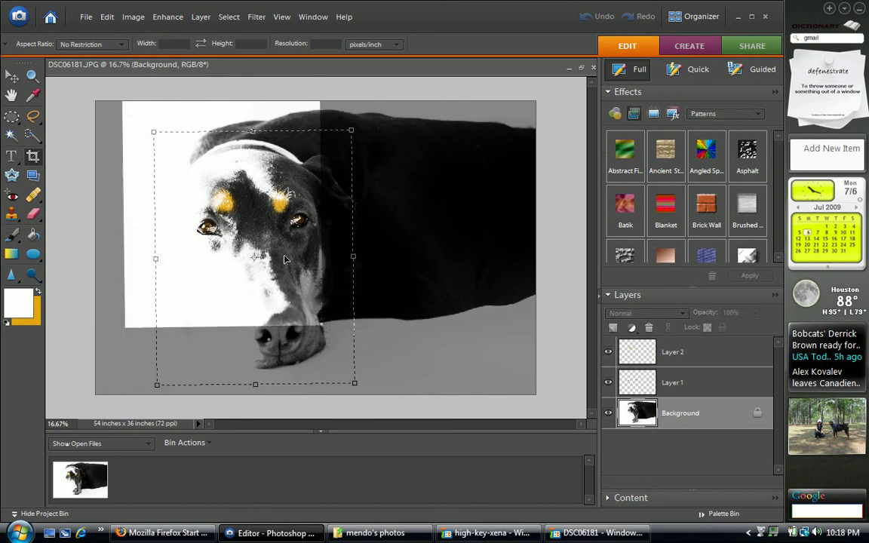
pyautogui.moveTo(279, 256); pyautogui.dragTo(279, 230)
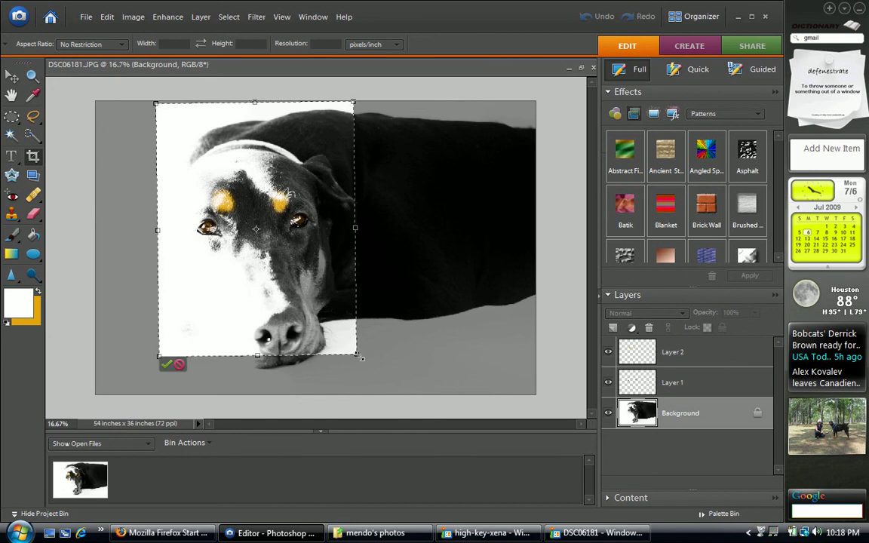
pyautogui.moveTo(354, 356); pyautogui.dragTo(381, 388)
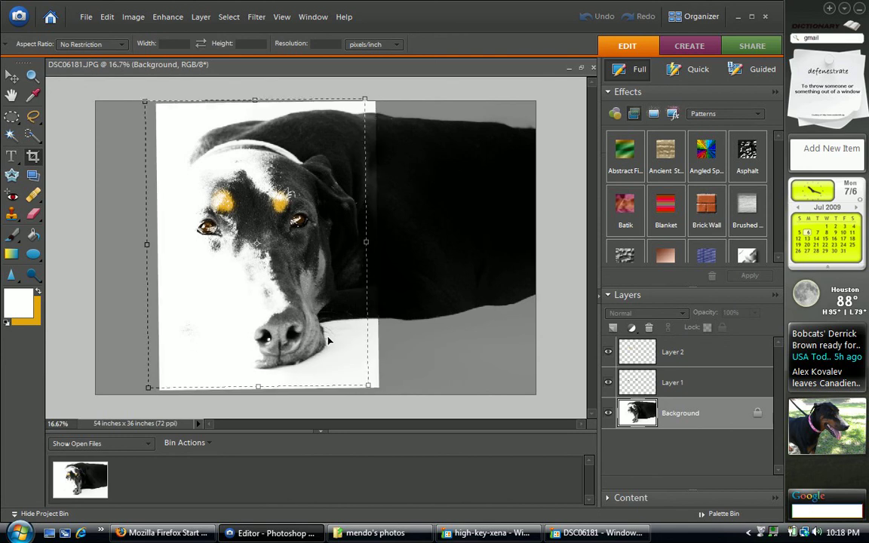
pyautogui.moveTo(367, 385); pyautogui.dragTo(375, 393)
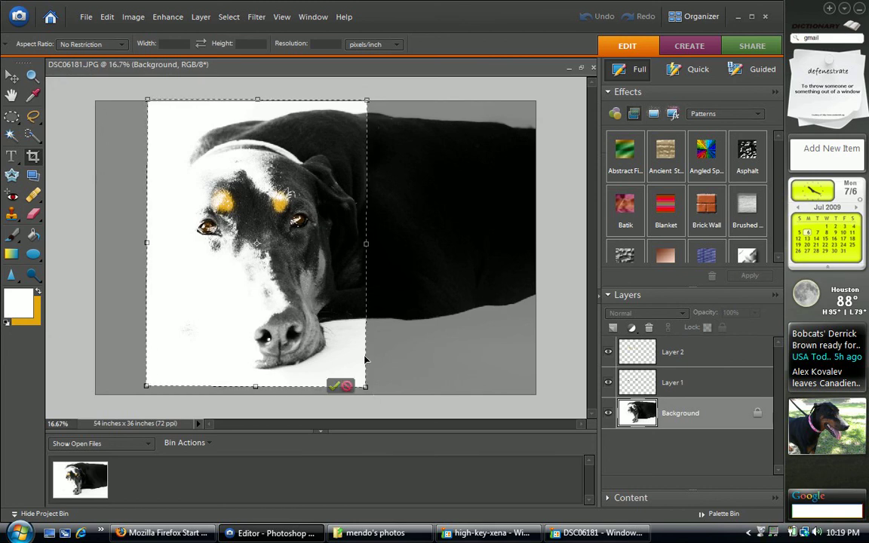
pyautogui.moveTo(370, 396)
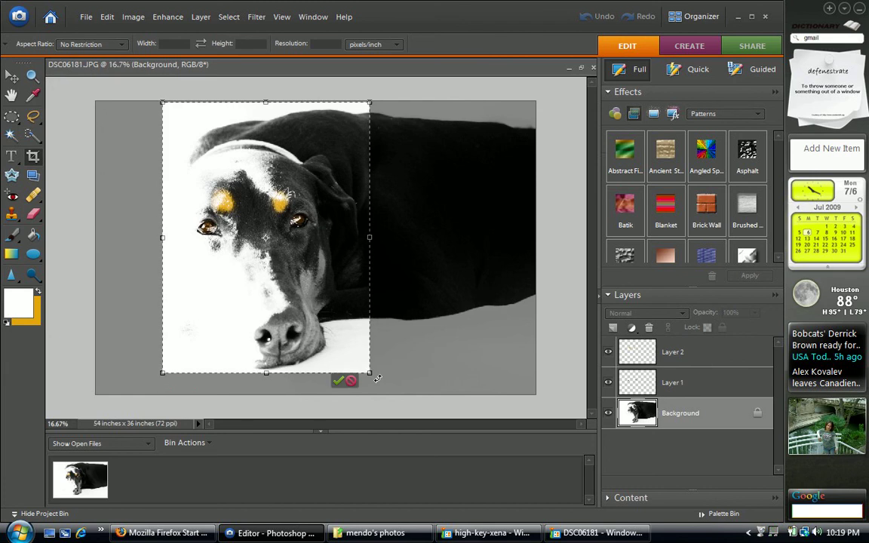
pyautogui.moveTo(335, 306)
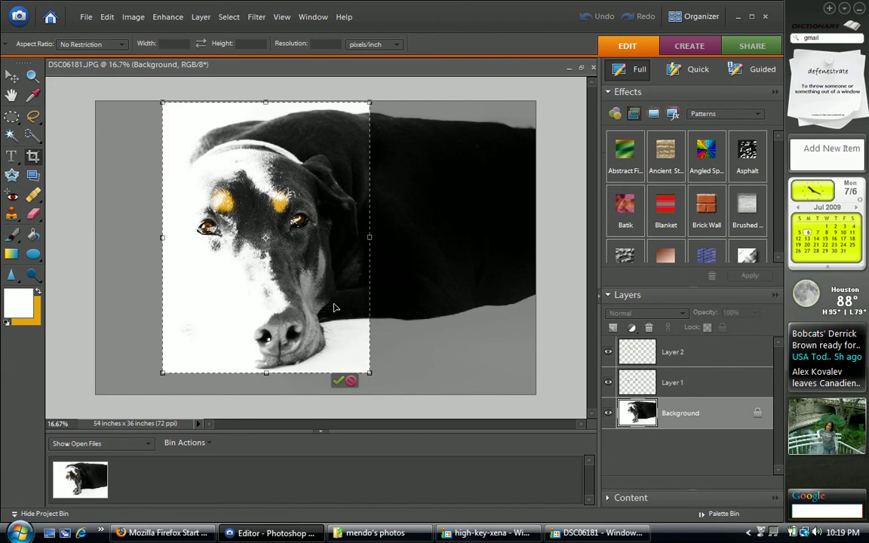
pyautogui.moveTo(339, 382)
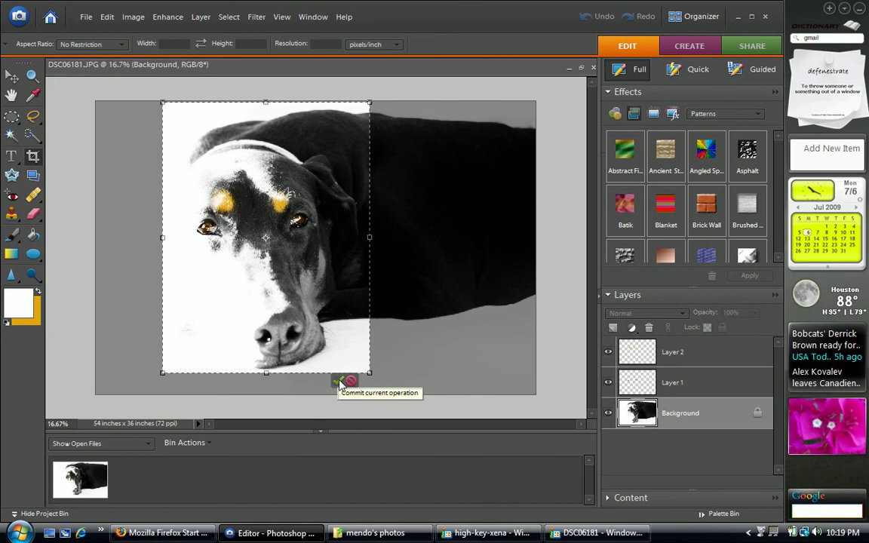
pyautogui.click(338, 382)
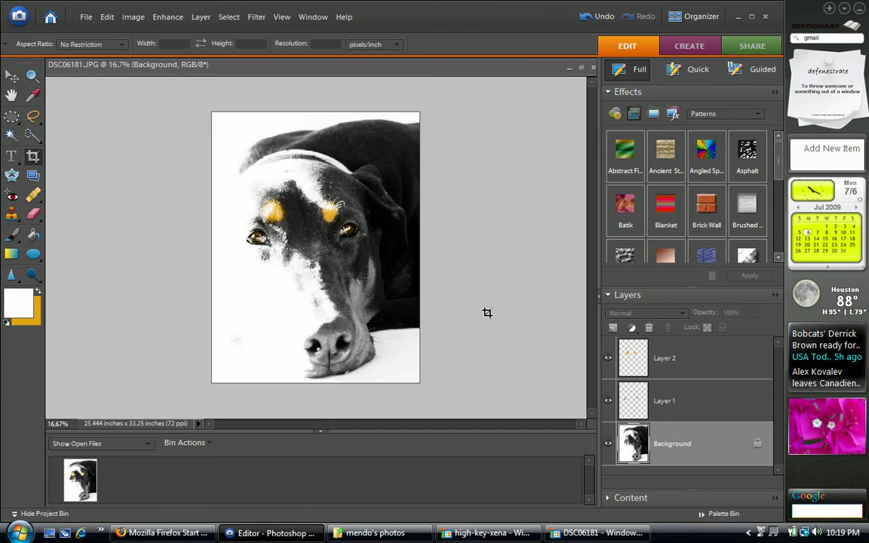
pyautogui.moveTo(502, 476)
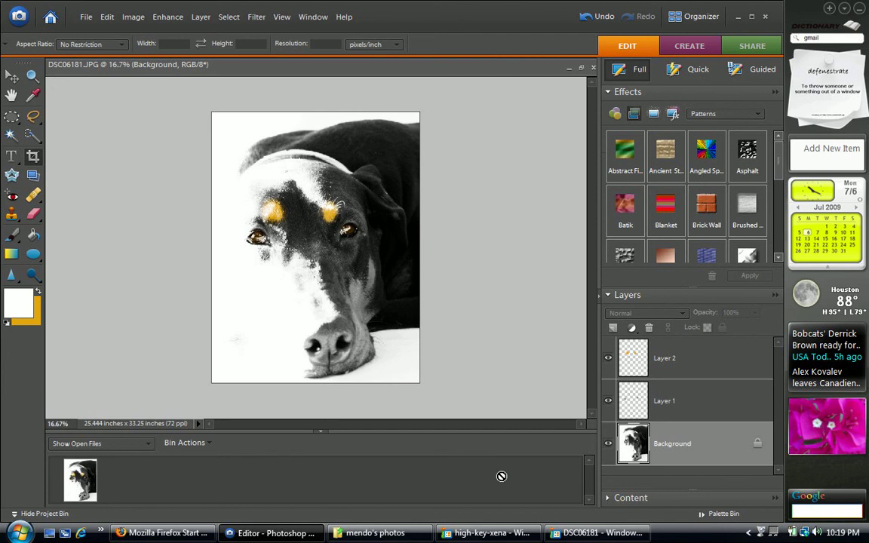
pyautogui.moveTo(258, 239)
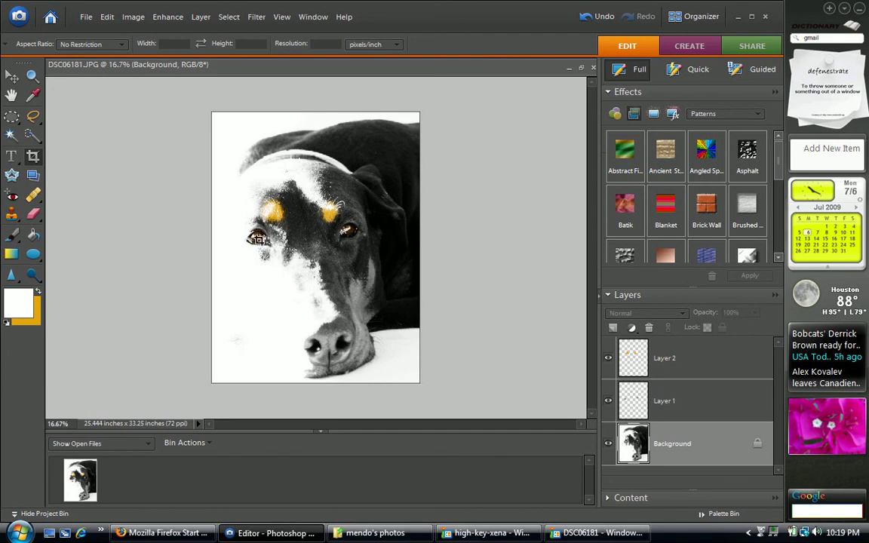
pyautogui.moveTo(225, 128)
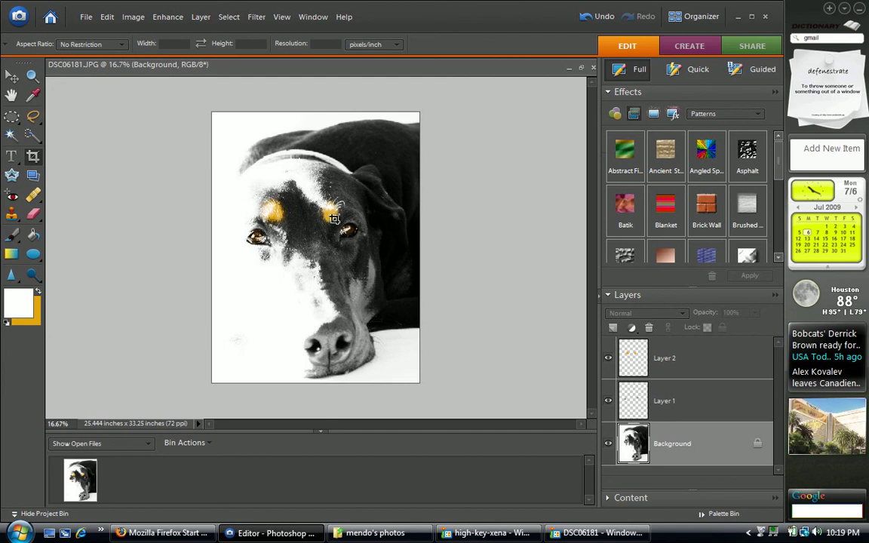
pyautogui.moveTo(358, 374)
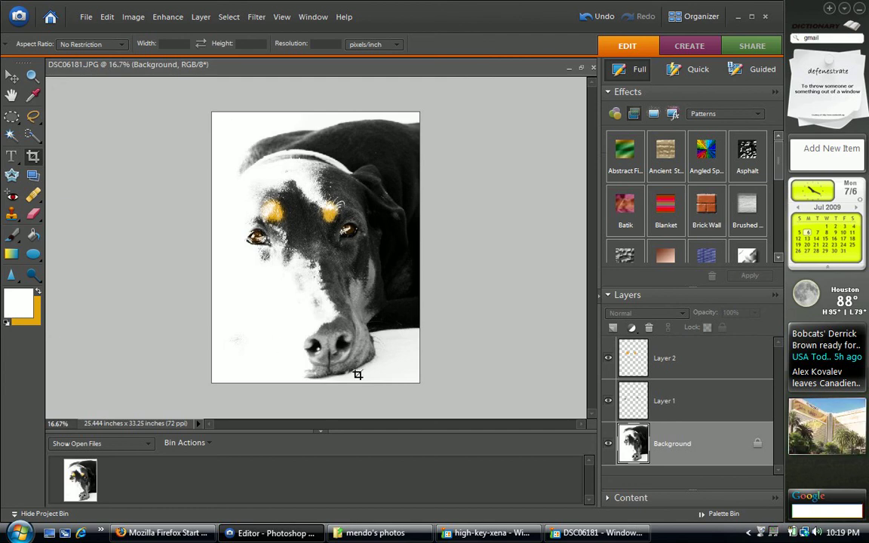
pyautogui.moveTo(294, 217)
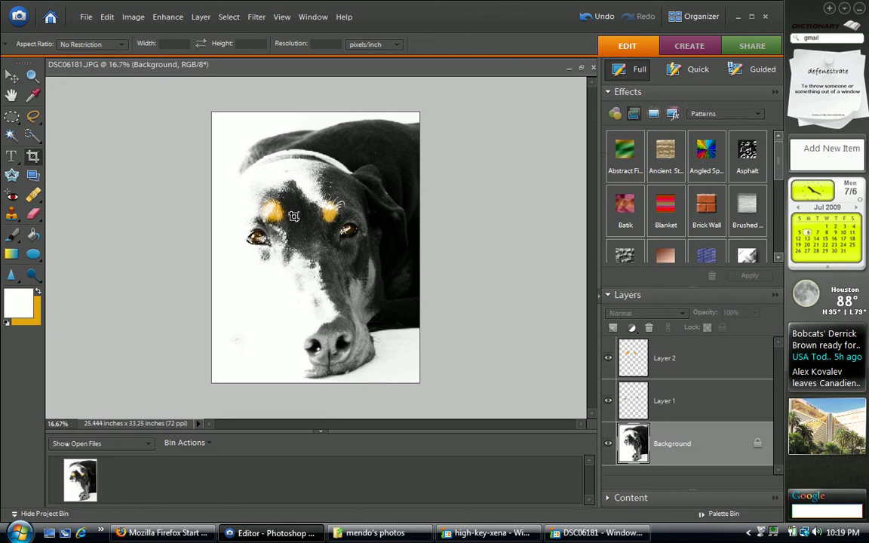
pyautogui.moveTo(430, 421)
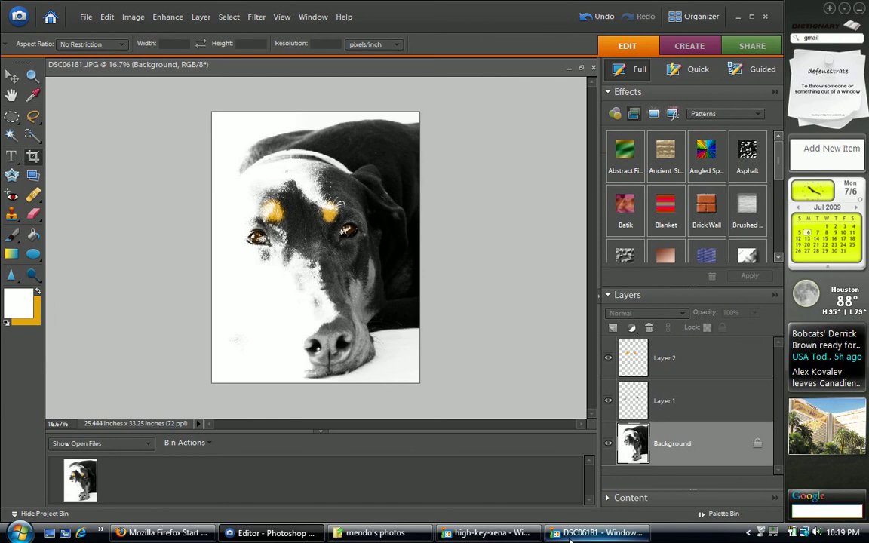
# View the original DSC06181 colour photo, then switch to the high-key-xena portrait.
pyautogui.click(596, 533)
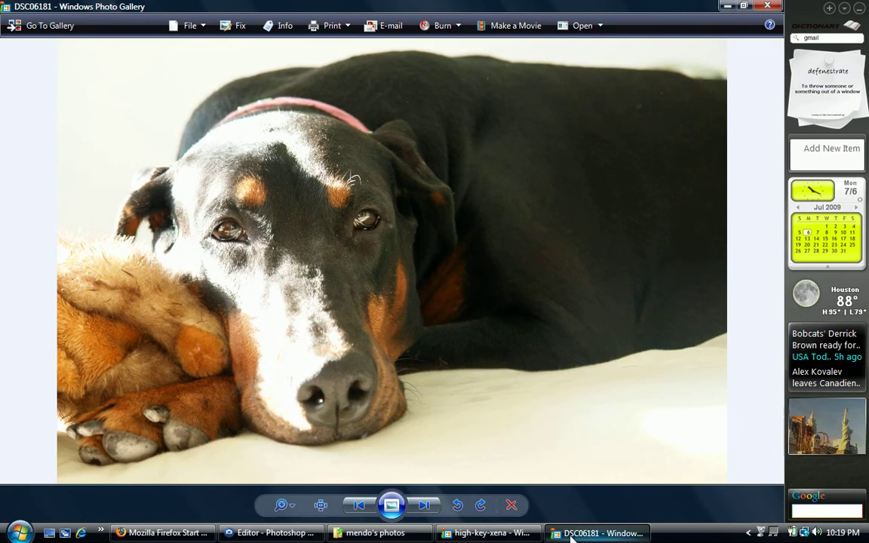
pyautogui.click(489, 533)
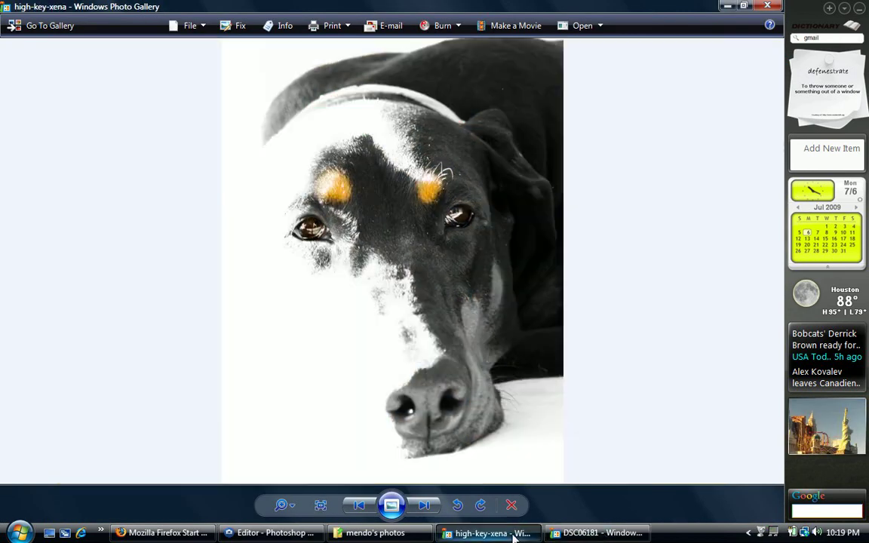
pyautogui.moveTo(598, 316)
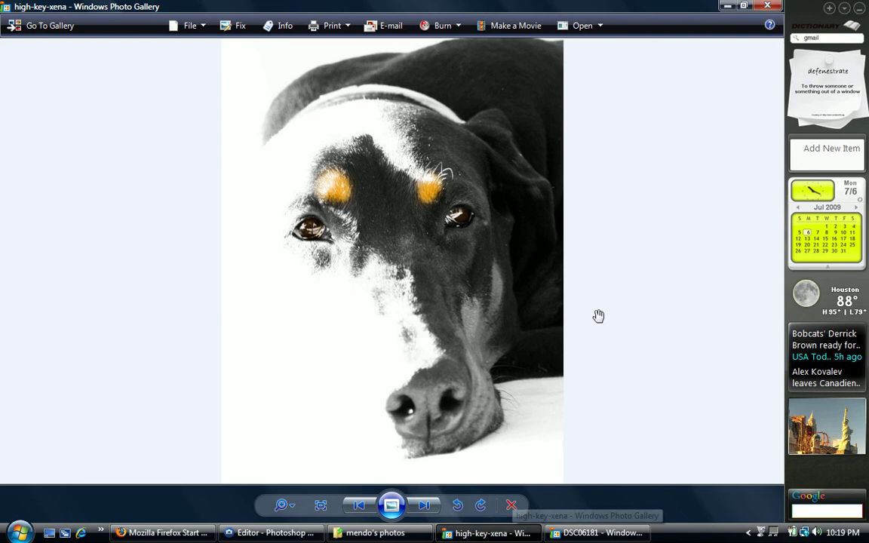
pyautogui.moveTo(509, 473)
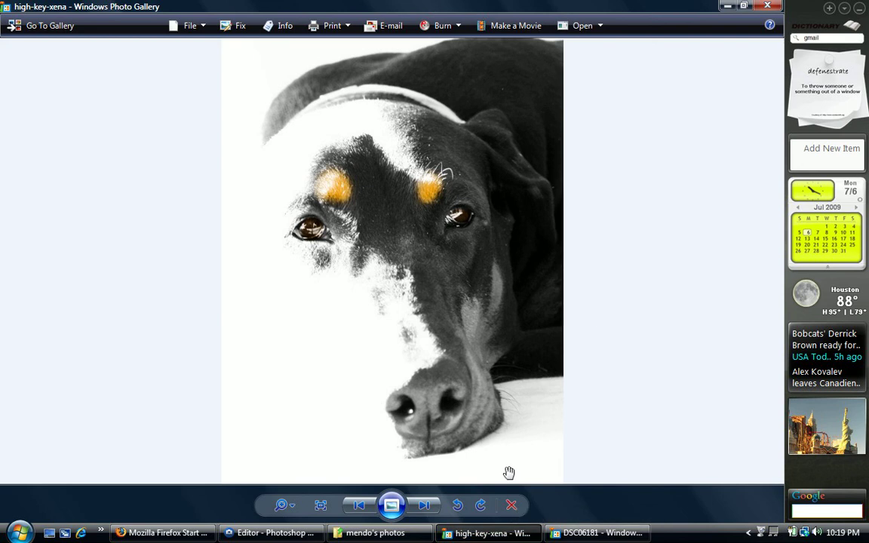